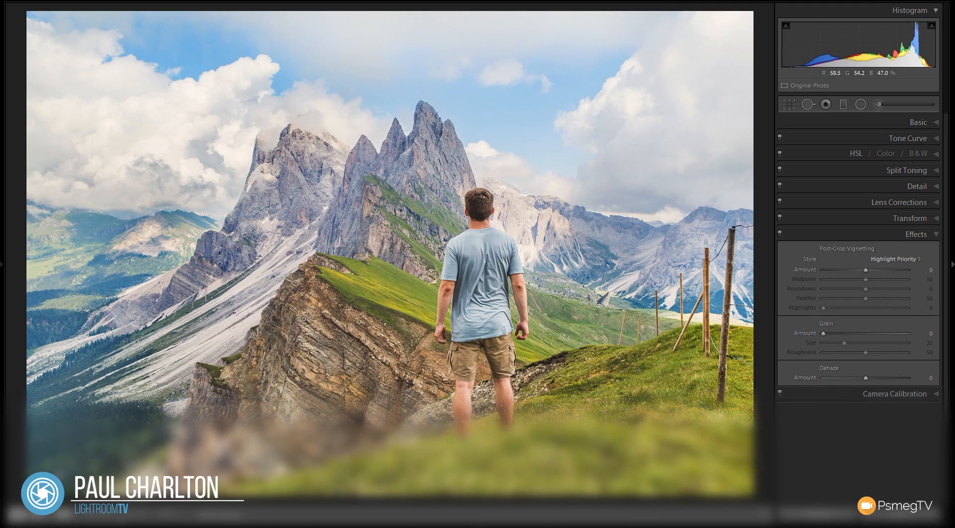
{"action": "mouse_move", "coordinate": [54, 167]}
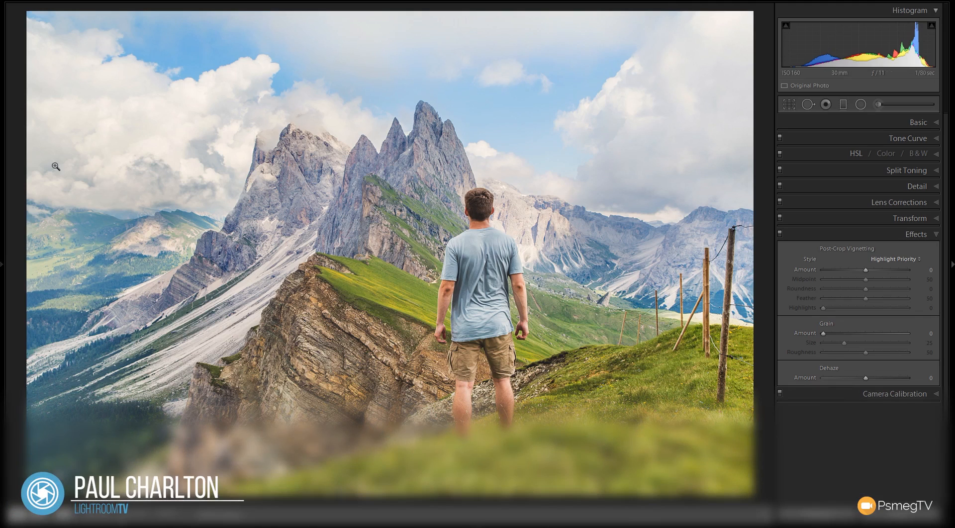
{"action": "mouse_move", "coordinate": [141, 111]}
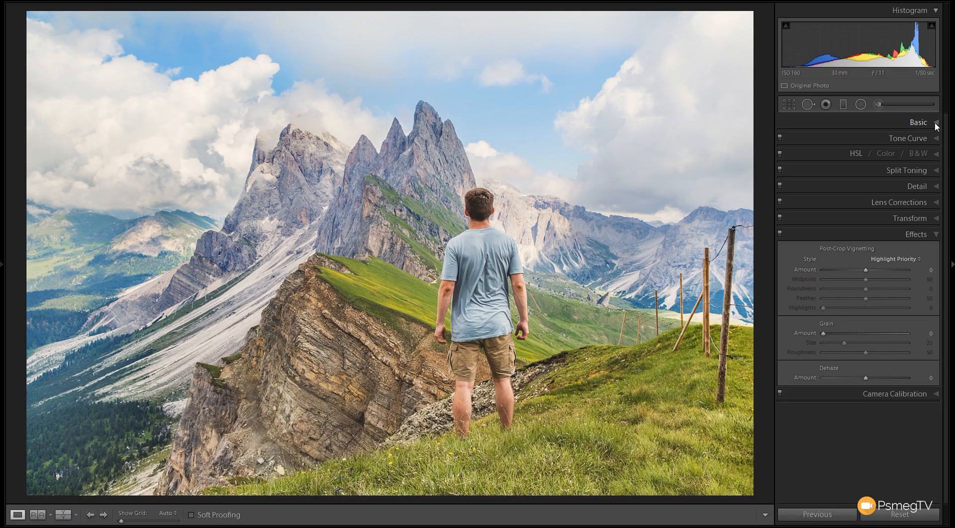
- Expand the Basic panel to reach the tone sliders for highlights, shadows, whites and blacks
{"action": "left_click", "coordinate": [917, 121]}
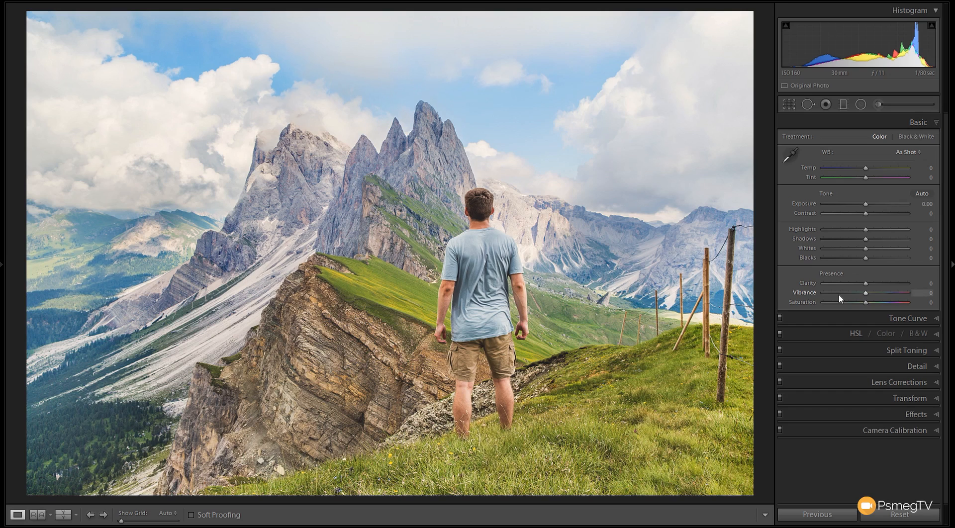
{"action": "mouse_move", "coordinate": [876, 244]}
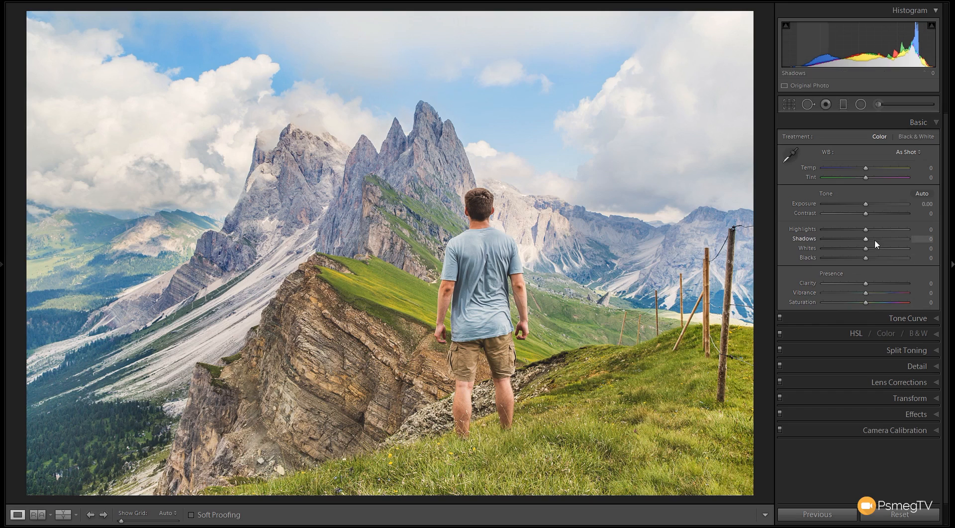
{"action": "mouse_move", "coordinate": [866, 233]}
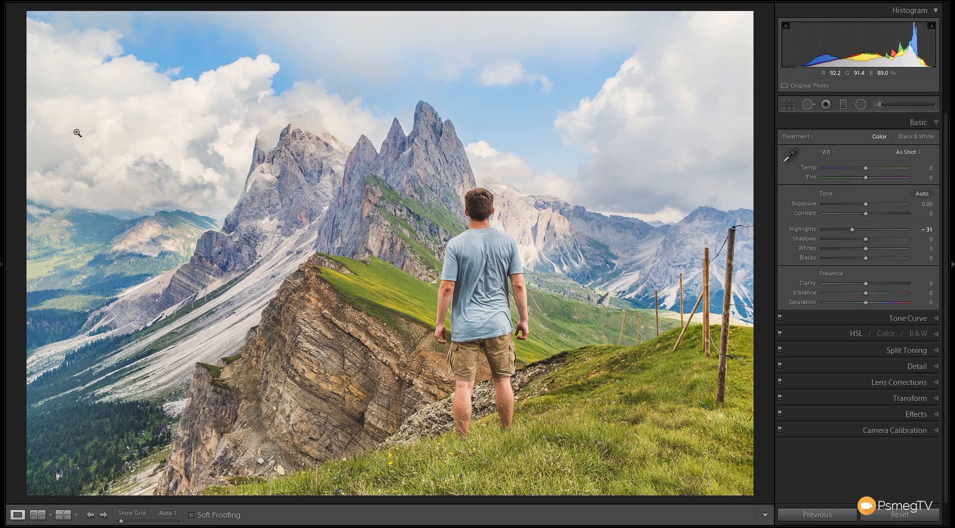
{"action": "mouse_move", "coordinate": [103, 111]}
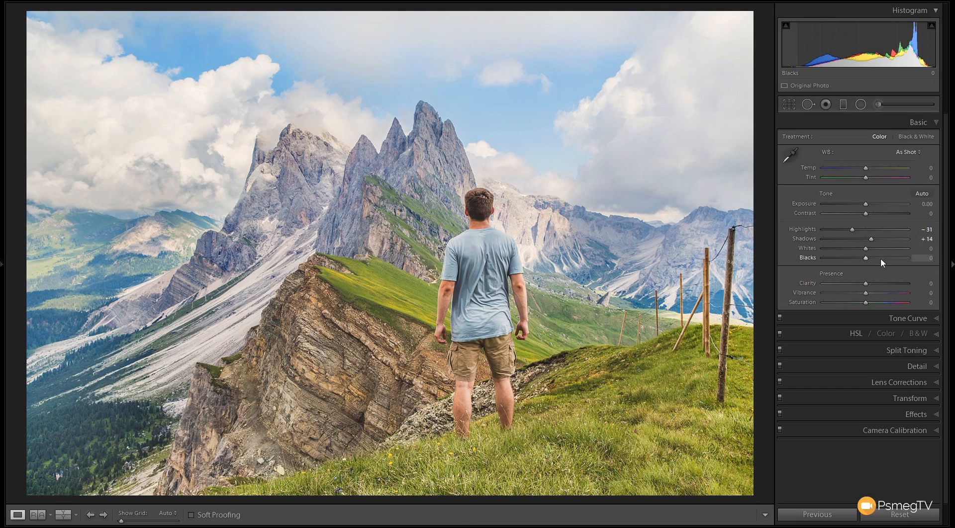
{"action": "mouse_move", "coordinate": [866, 248]}
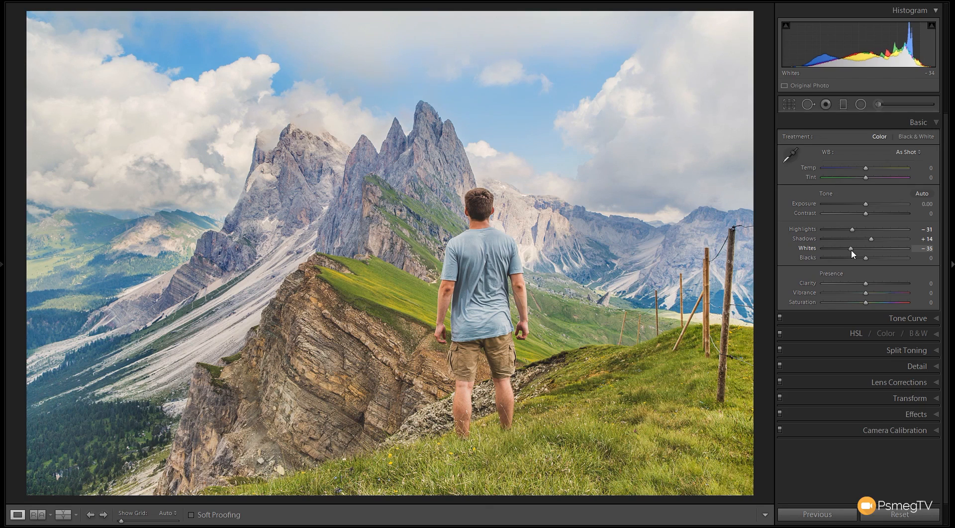
{"action": "mouse_move", "coordinate": [424, 192]}
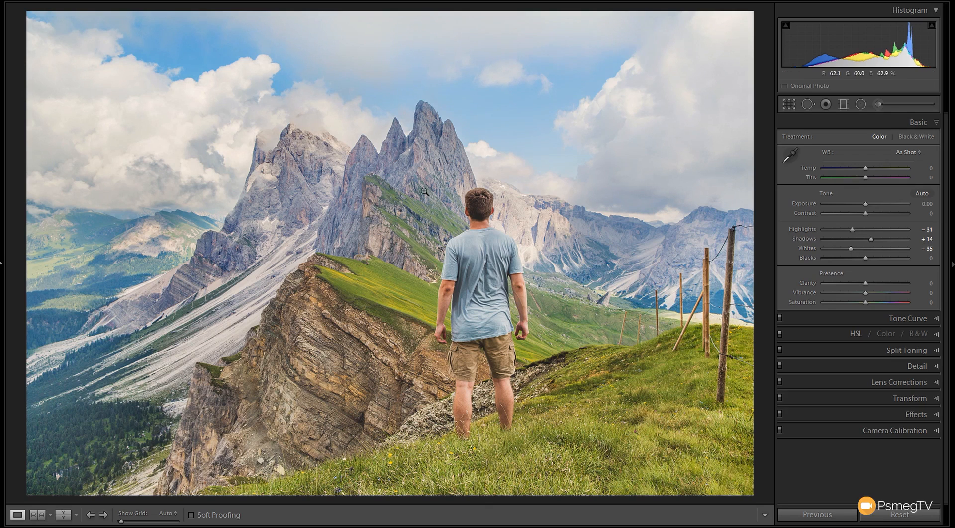
{"action": "mouse_move", "coordinate": [603, 306]}
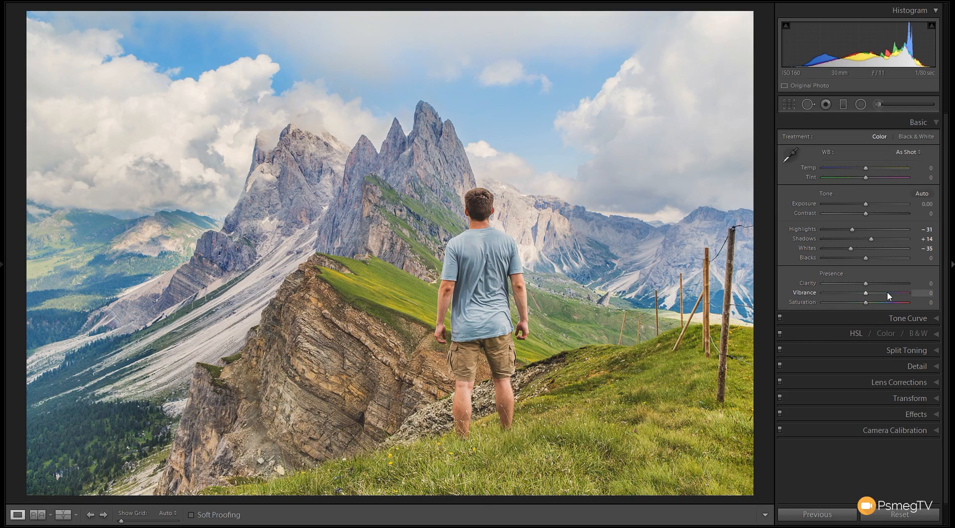
{"action": "mouse_move", "coordinate": [865, 258]}
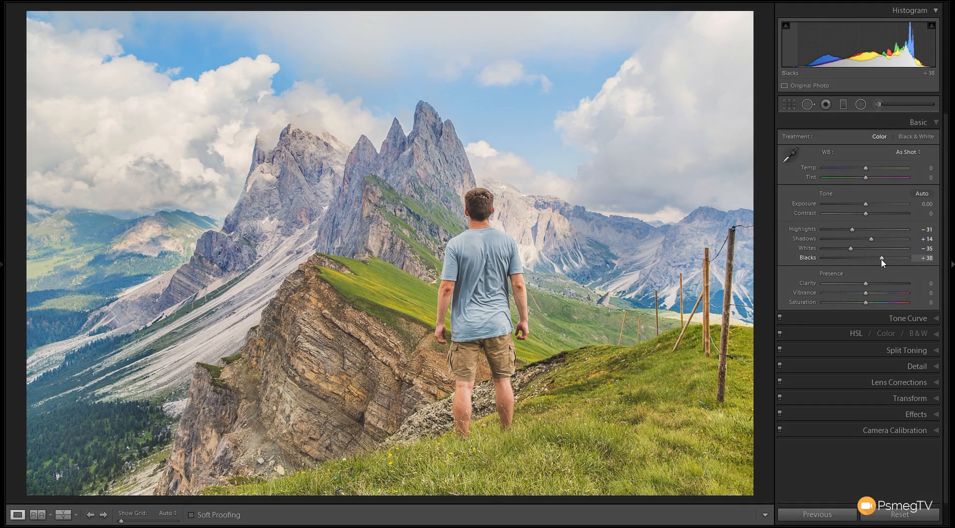
{"action": "mouse_move", "coordinate": [767, 285]}
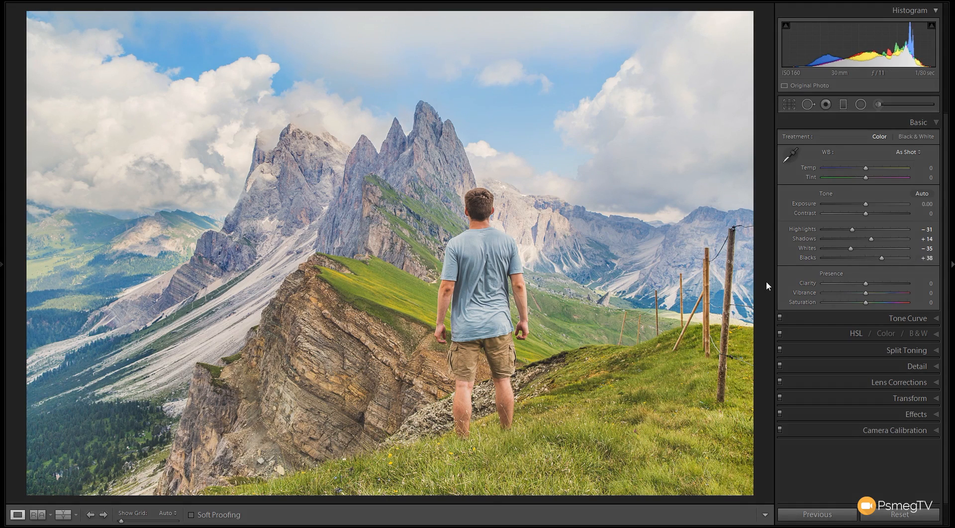
{"action": "mouse_move", "coordinate": [838, 312]}
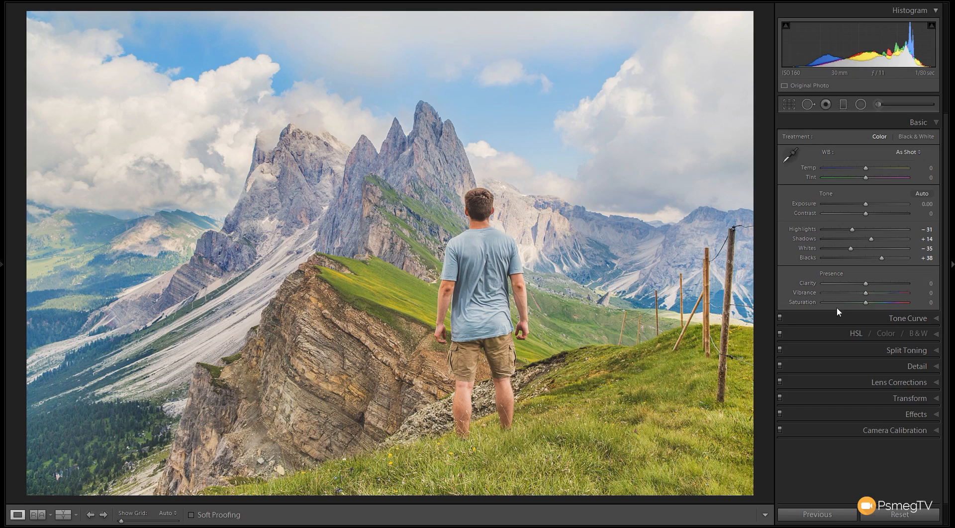
{"action": "mouse_move", "coordinate": [853, 278]}
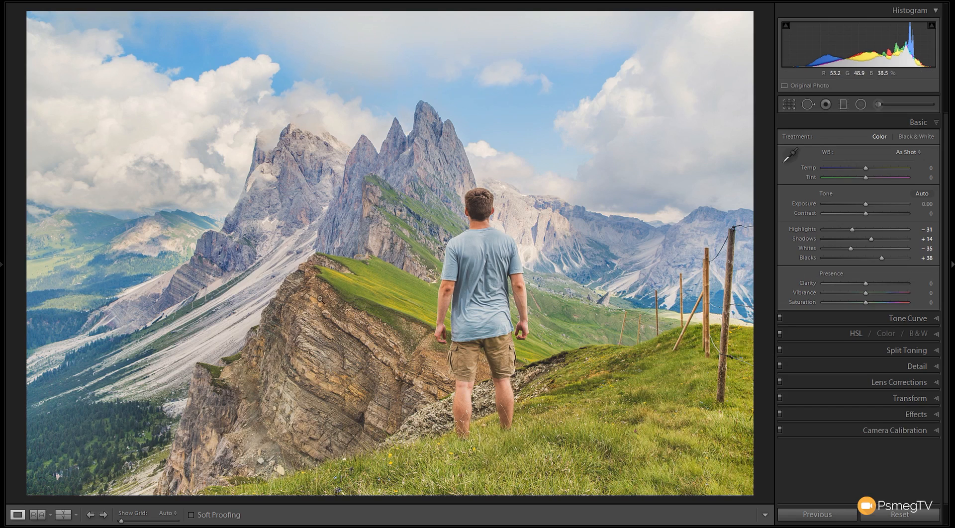
{"action": "mouse_move", "coordinate": [278, 164]}
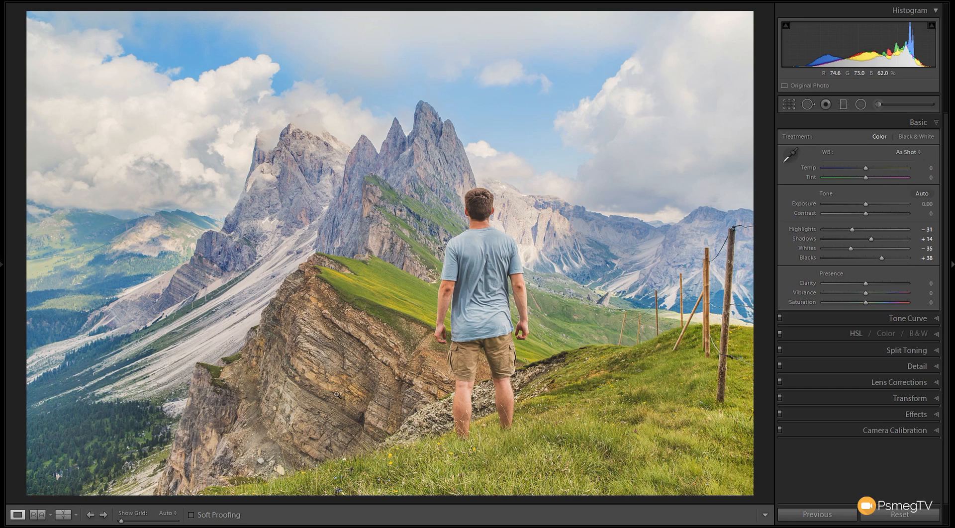
{"action": "mouse_move", "coordinate": [865, 284]}
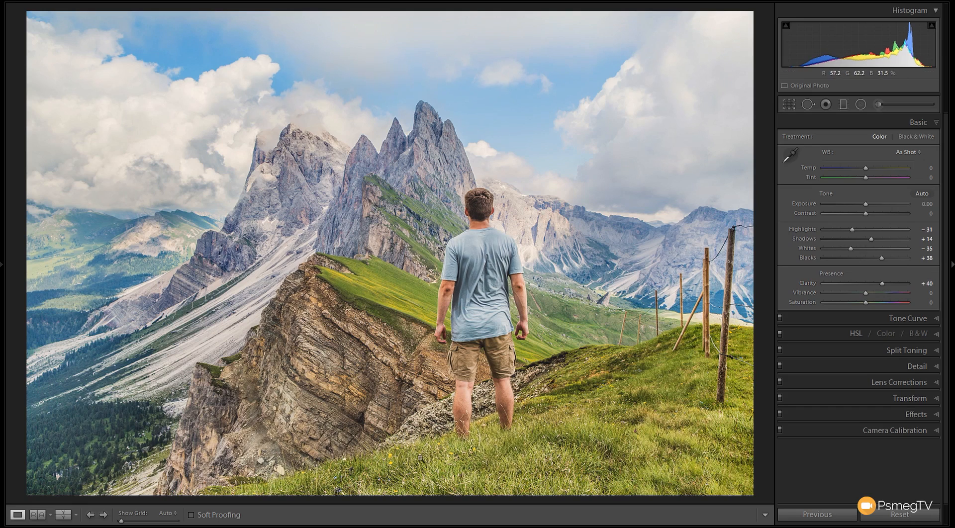
{"action": "mouse_move", "coordinate": [551, 452]}
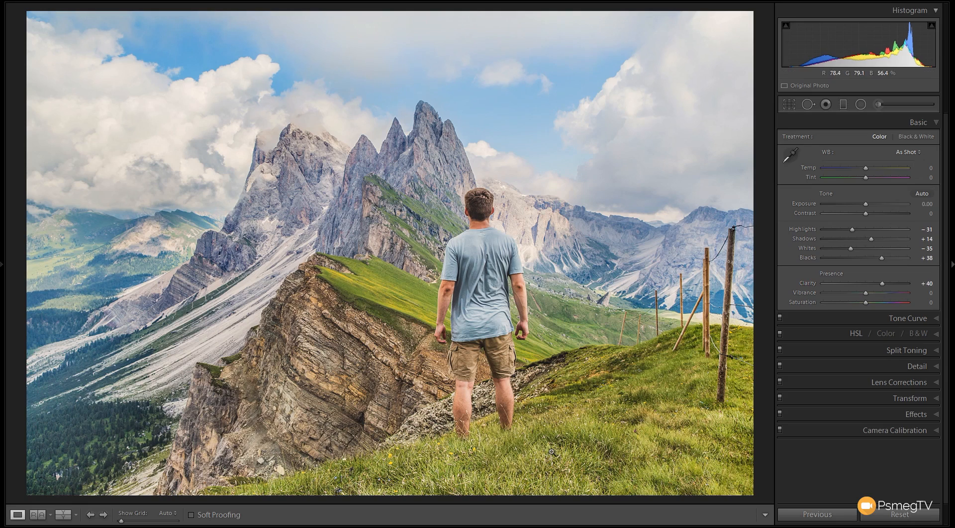
{"action": "mouse_move", "coordinate": [739, 407]}
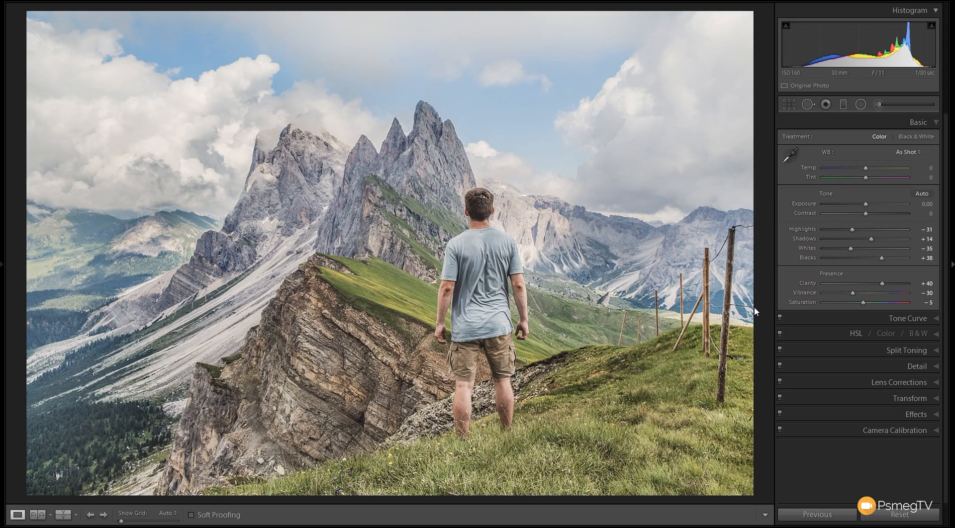
{"action": "mouse_move", "coordinate": [462, 412]}
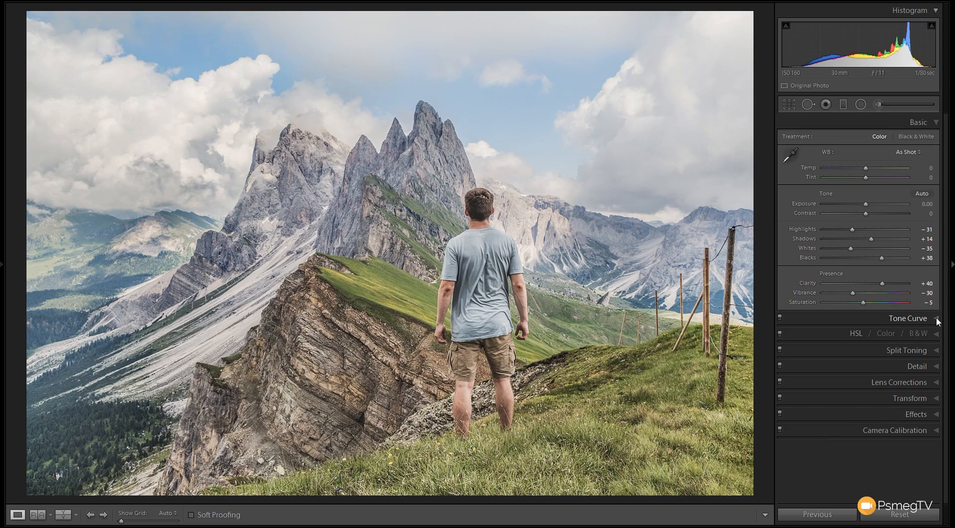
- Shape a point-mode S-curve with a lifted black point for a faded, matte contrast
{"action": "left_click", "coordinate": [906, 318]}
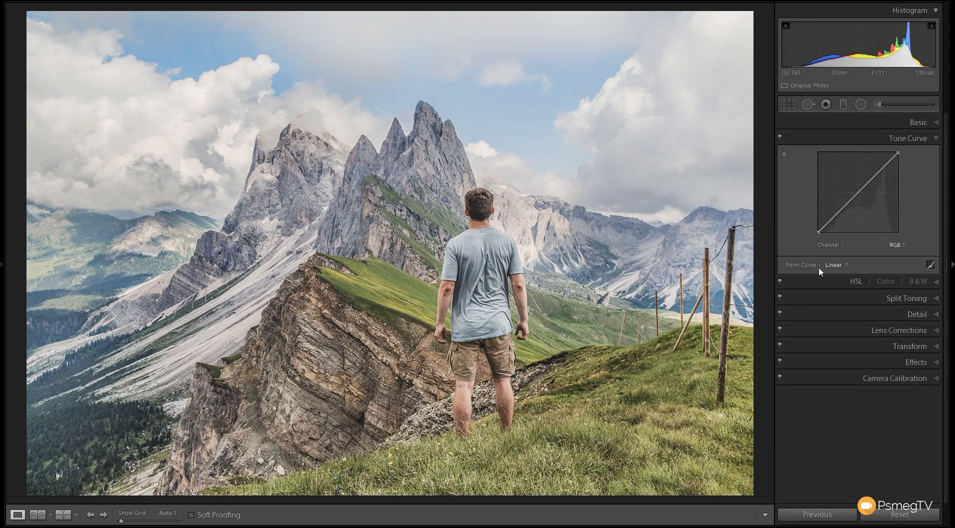
{"action": "mouse_move", "coordinate": [810, 278]}
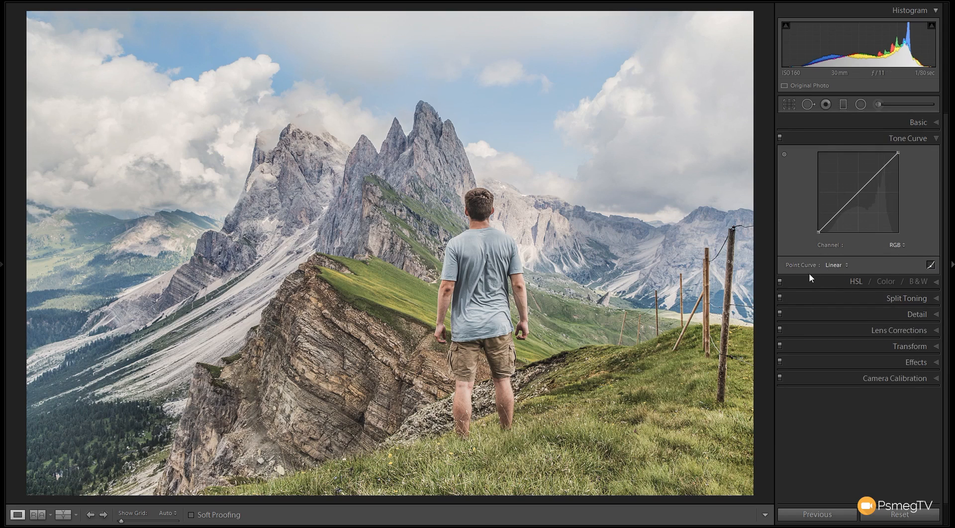
{"action": "left_click", "coordinate": [931, 265]}
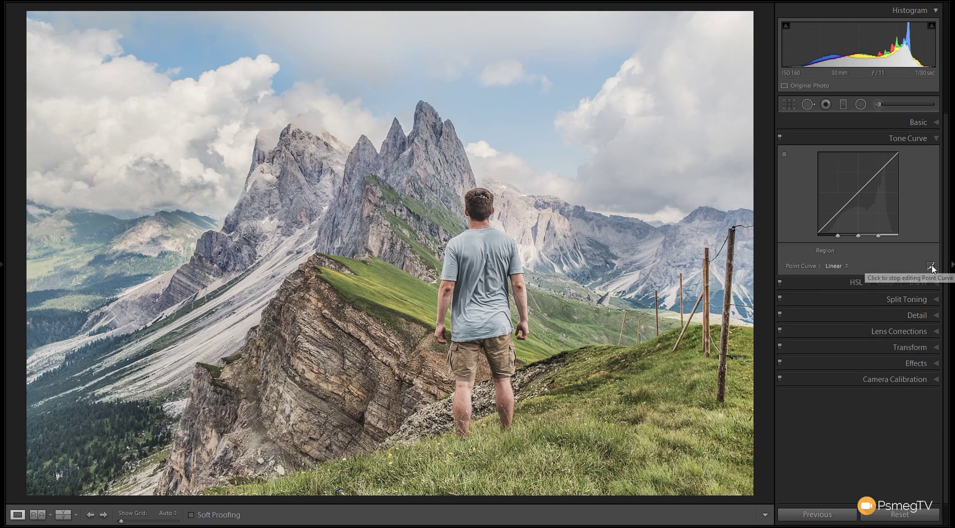
{"action": "left_click", "coordinate": [930, 265]}
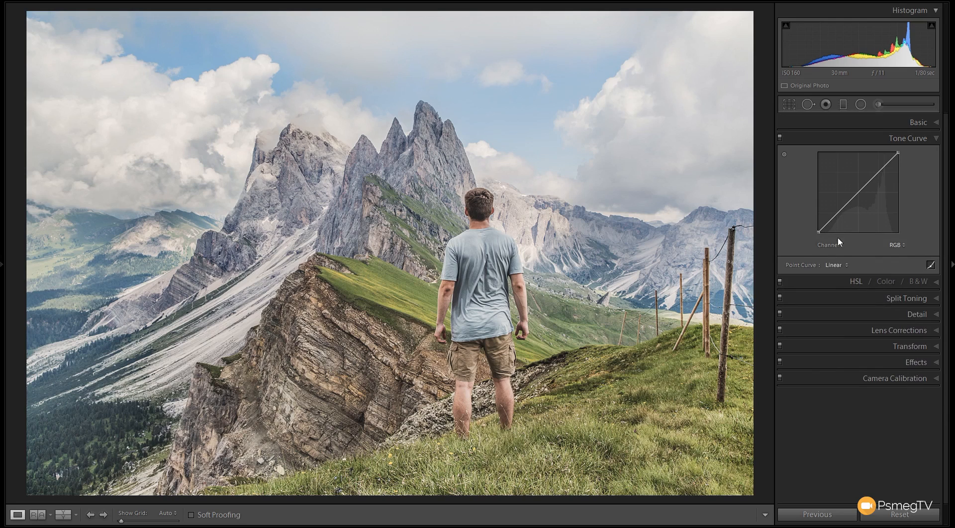
{"action": "mouse_move", "coordinate": [867, 178]}
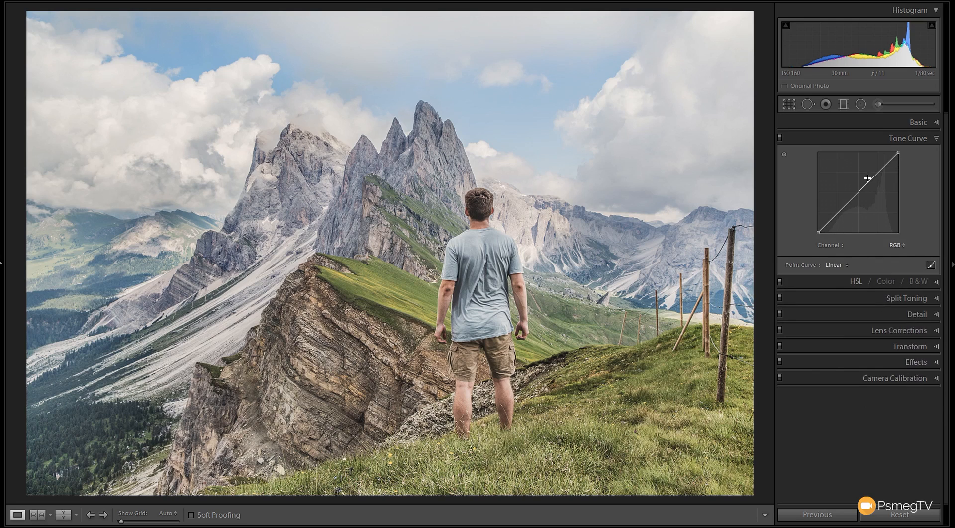
{"action": "mouse_move", "coordinate": [911, 163]}
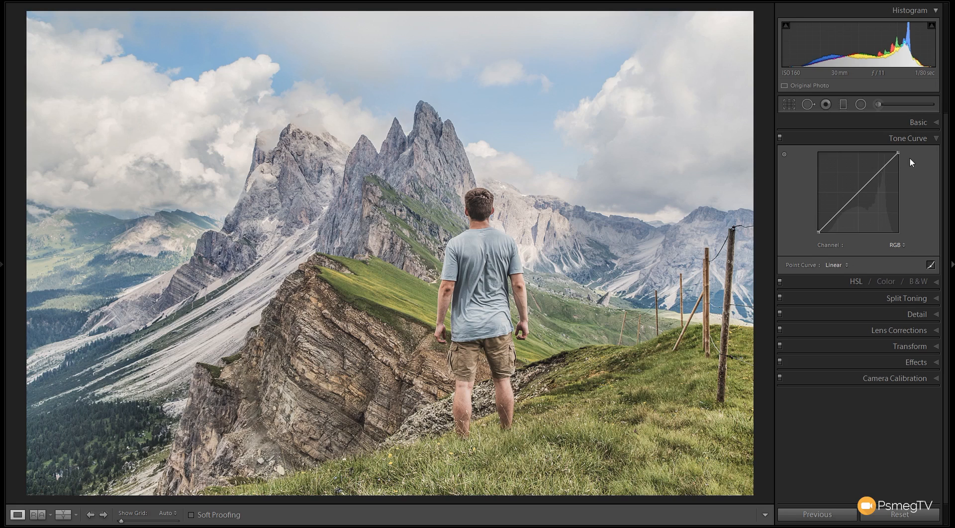
{"action": "mouse_move", "coordinate": [864, 231]}
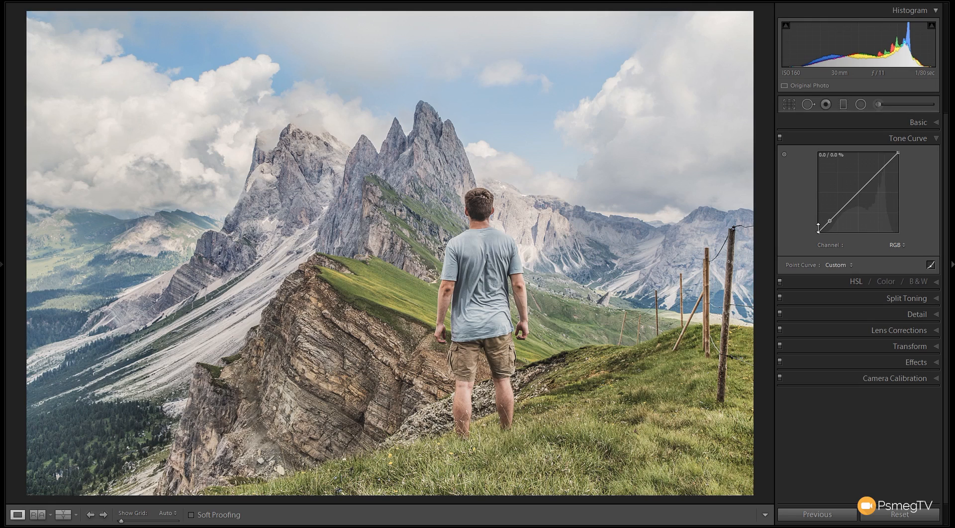
{"action": "mouse_move", "coordinate": [870, 188]}
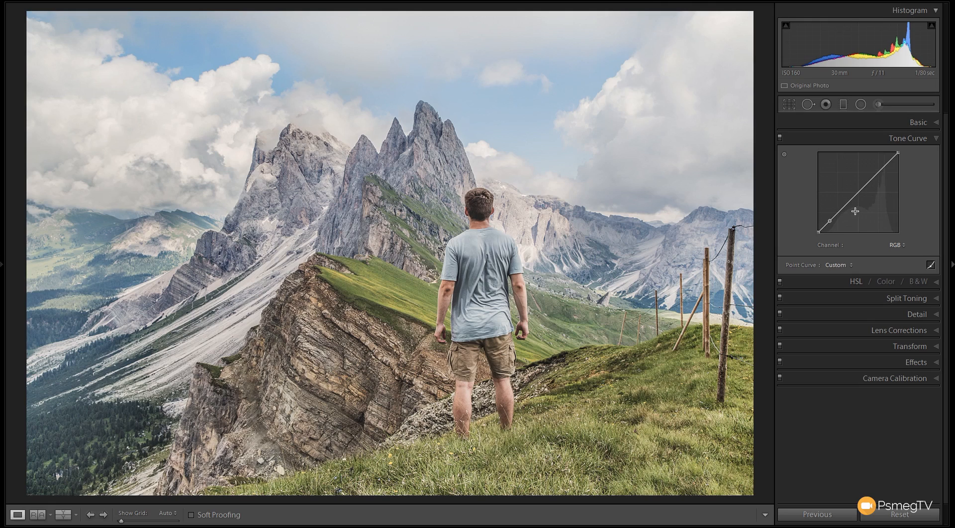
{"action": "mouse_move", "coordinate": [879, 170]}
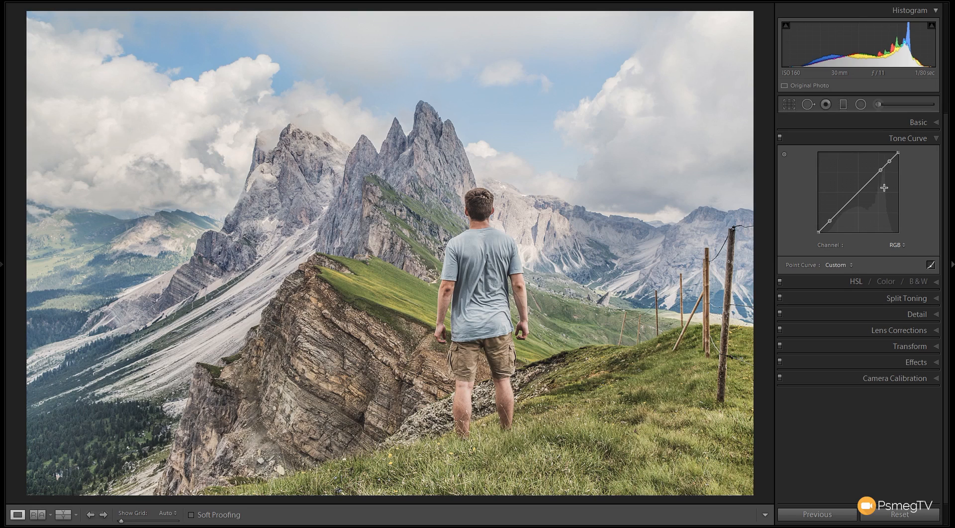
{"action": "mouse_move", "coordinate": [872, 206]}
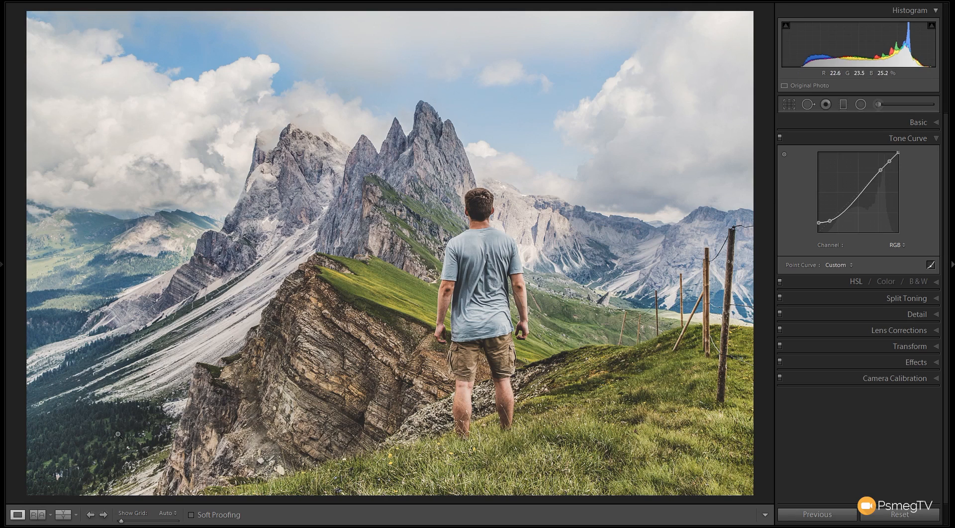
{"action": "mouse_move", "coordinate": [895, 187]}
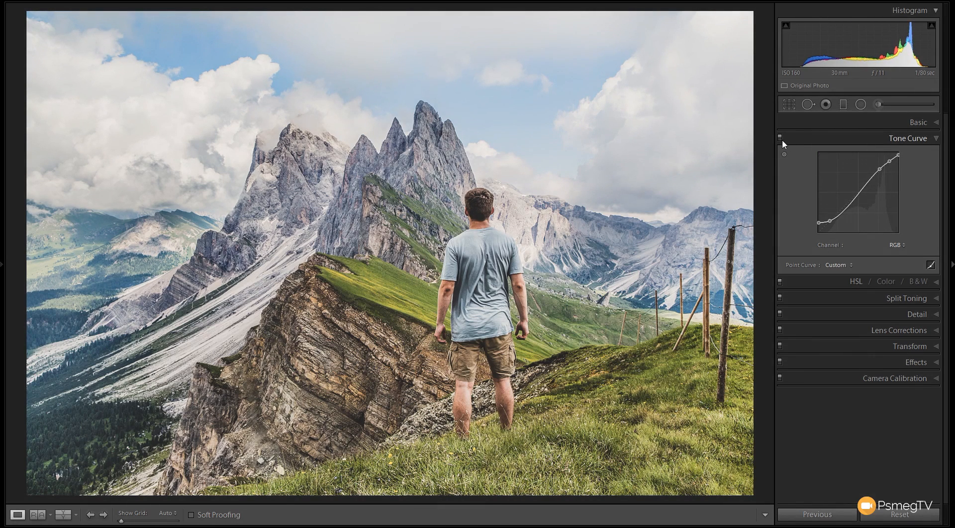
{"action": "left_click", "coordinate": [780, 137]}
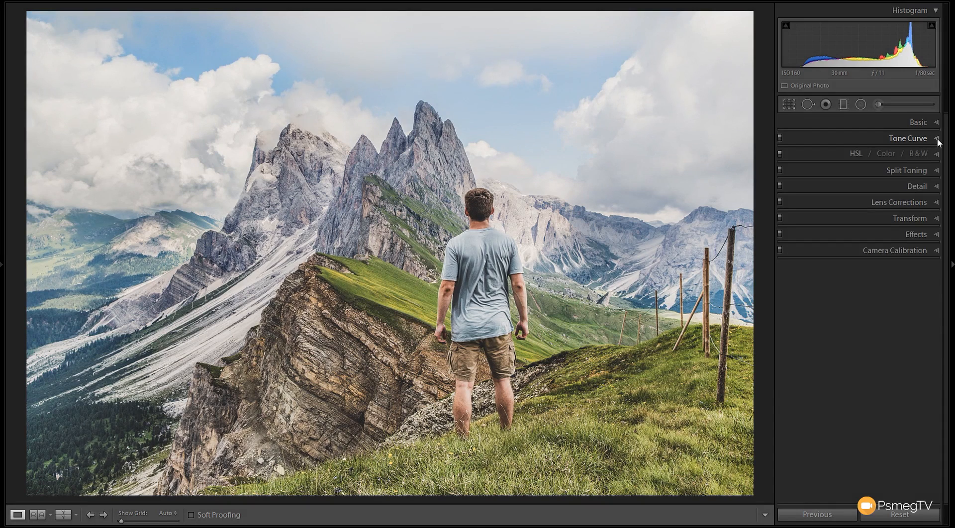
{"action": "mouse_move", "coordinate": [937, 174]}
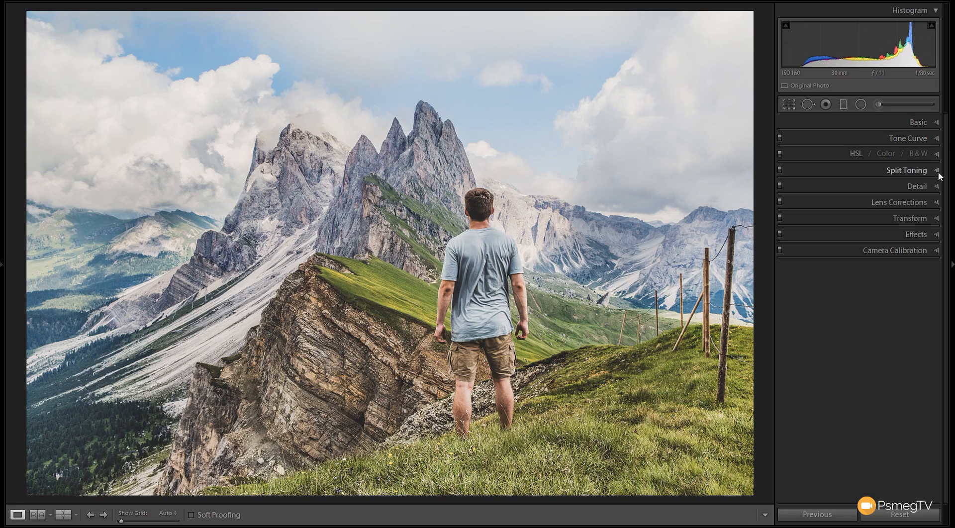
- Tint the highlights warm yellow-orange in Split Toning at hue 47, saturation 31
{"action": "left_click", "coordinate": [907, 170]}
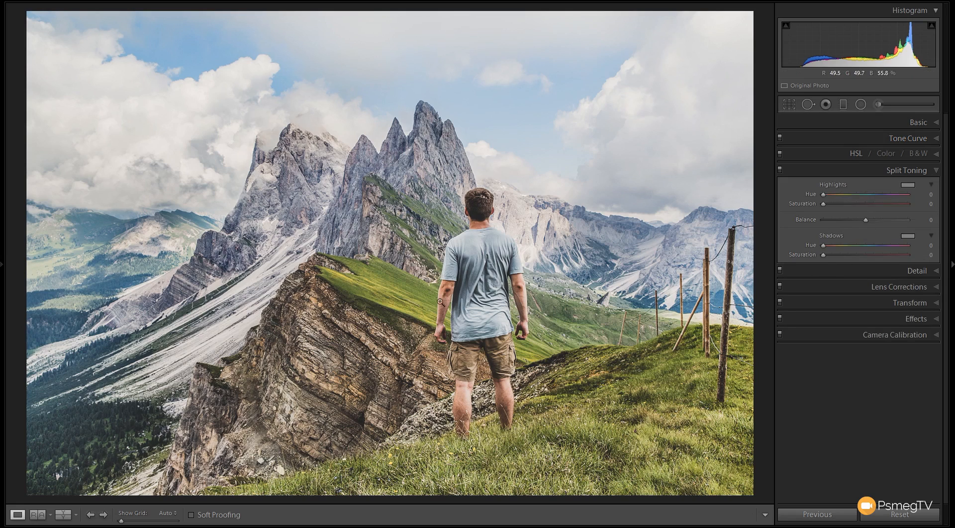
{"action": "mouse_move", "coordinate": [810, 242]}
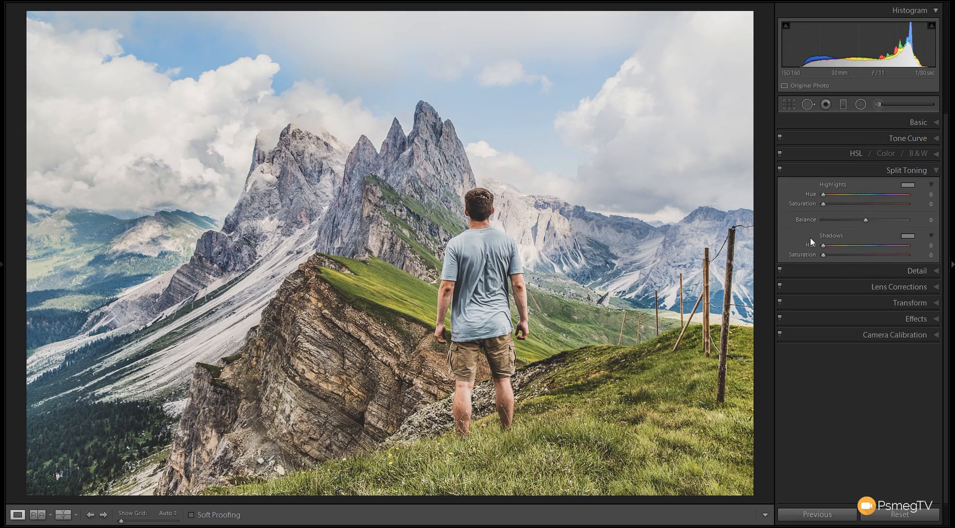
{"action": "mouse_move", "coordinate": [809, 285]}
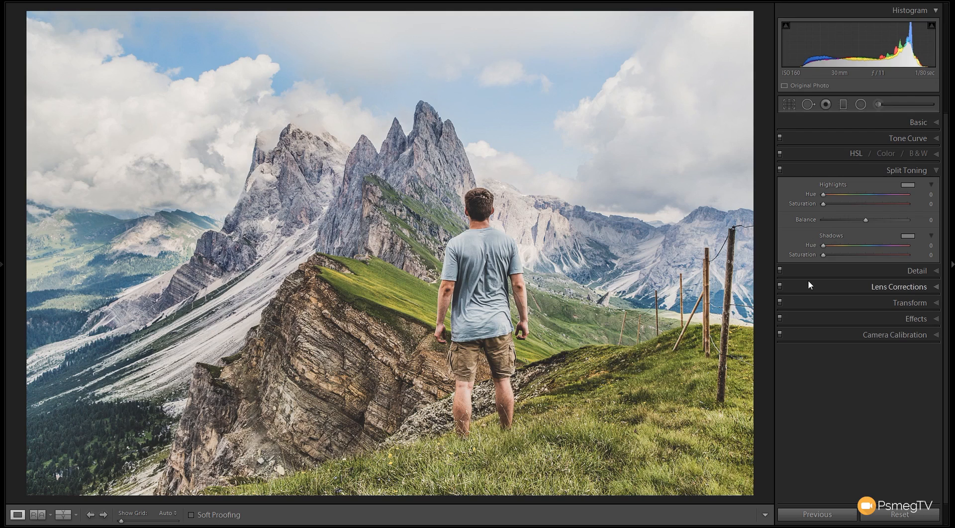
{"action": "mouse_move", "coordinate": [846, 315]}
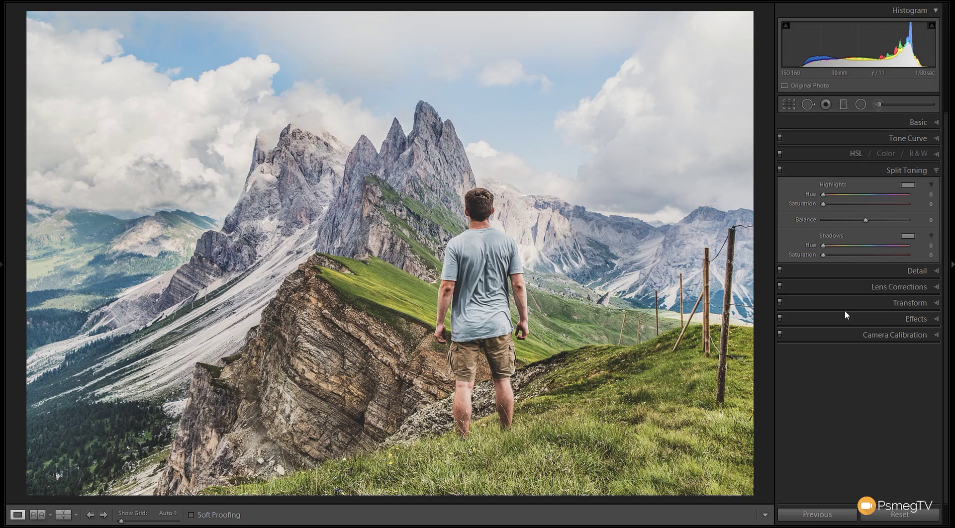
{"action": "mouse_move", "coordinate": [818, 315]}
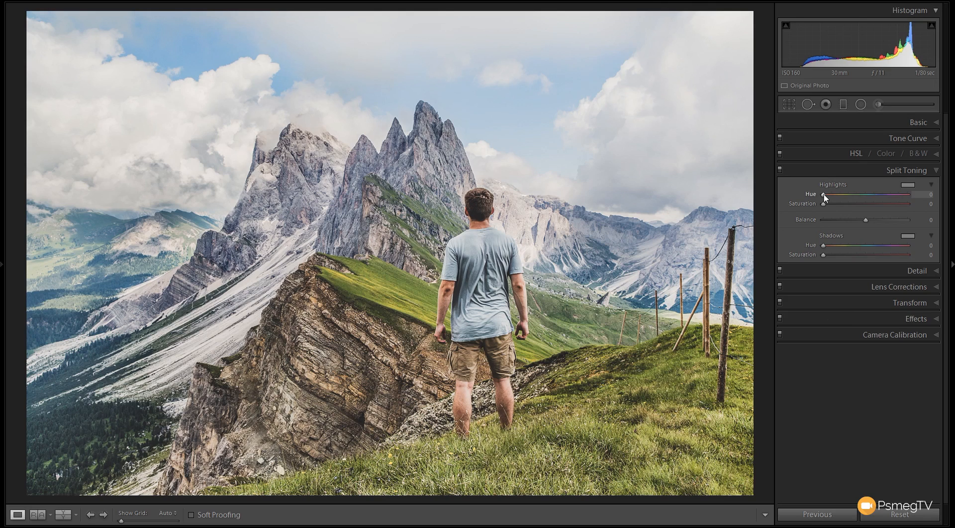
{"action": "mouse_move", "coordinate": [826, 205]}
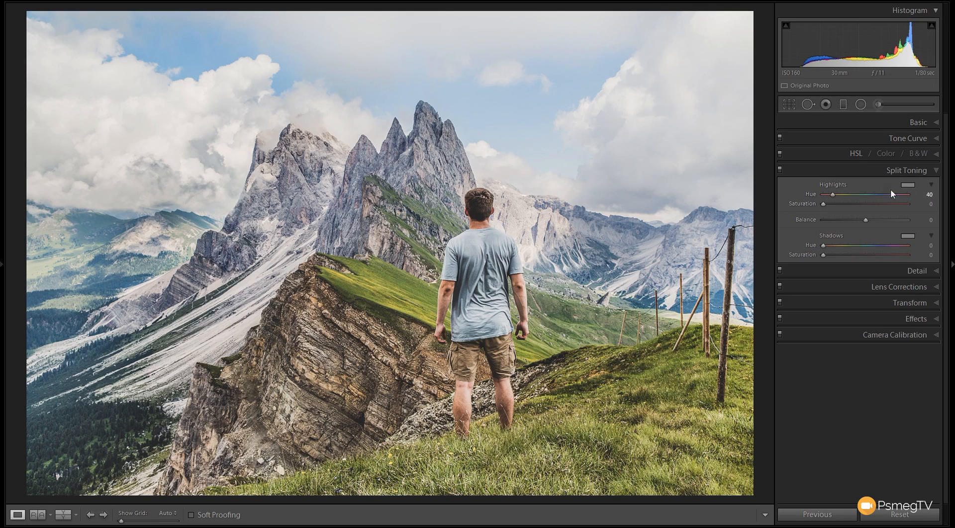
{"action": "left_click", "coordinate": [906, 184]}
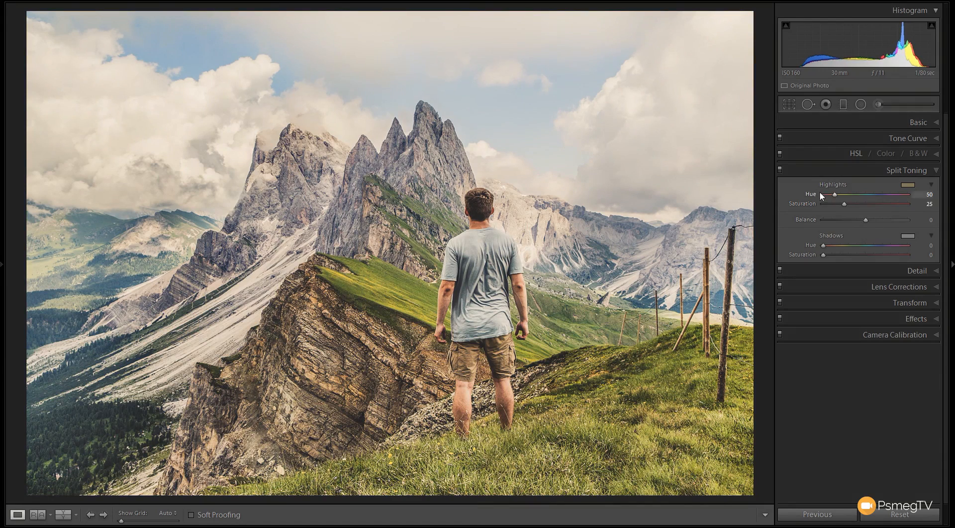
{"action": "mouse_move", "coordinate": [810, 248]}
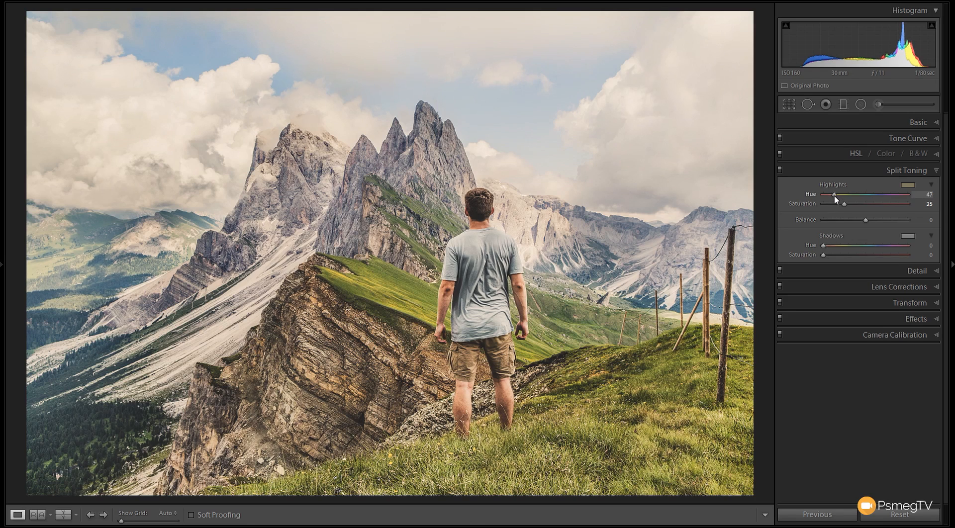
{"action": "mouse_move", "coordinate": [855, 254]}
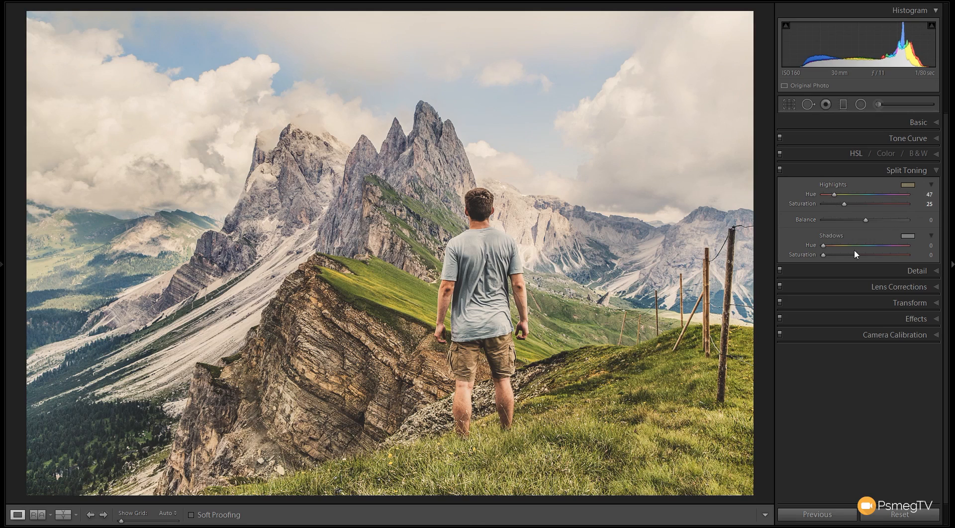
{"action": "mouse_move", "coordinate": [851, 209]}
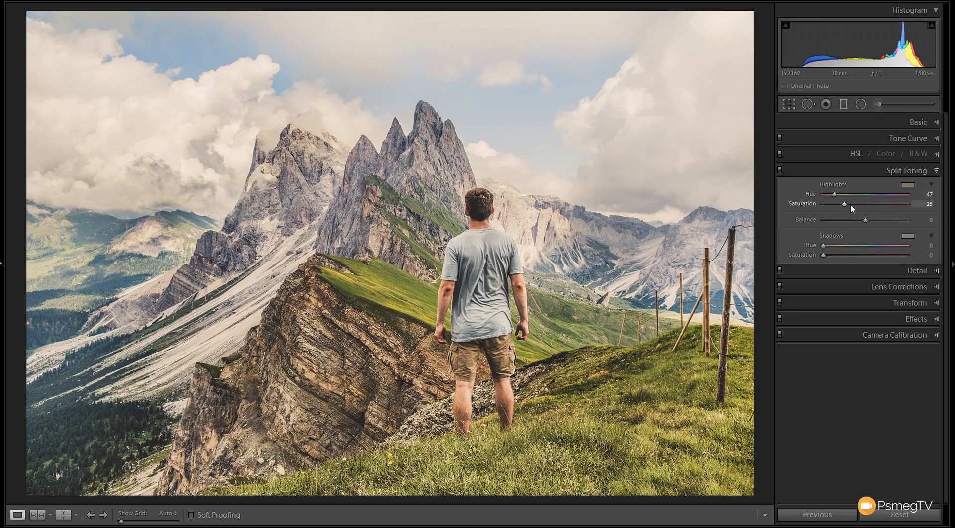
{"action": "mouse_move", "coordinate": [846, 209]}
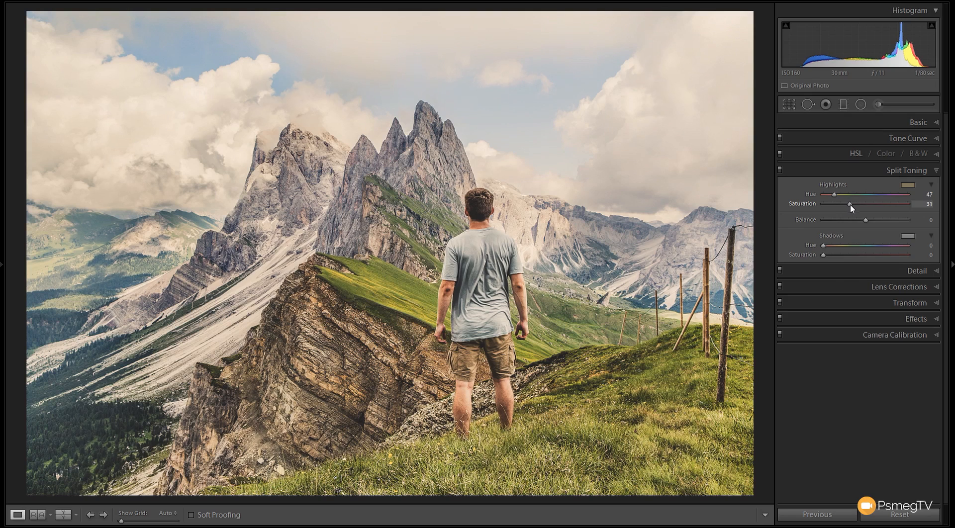
{"action": "mouse_move", "coordinate": [862, 219]}
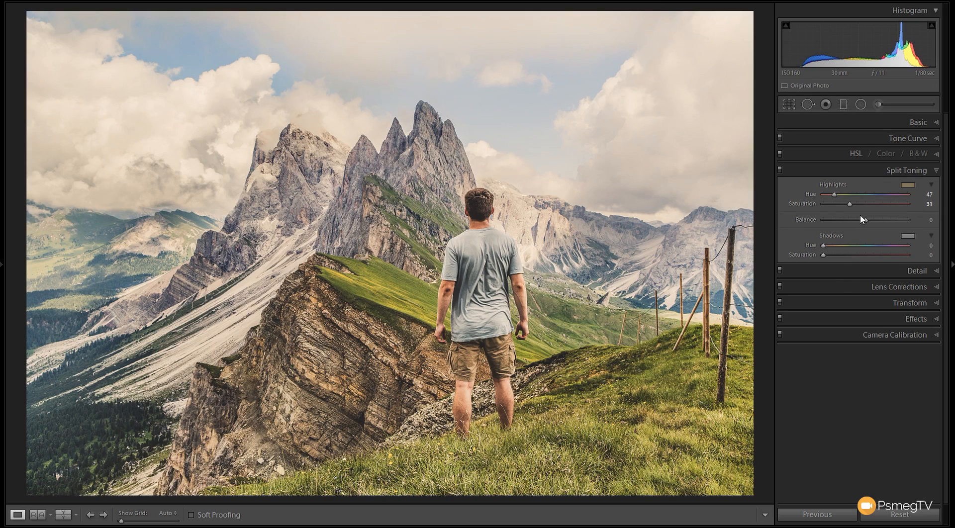
{"action": "mouse_move", "coordinate": [711, 299]}
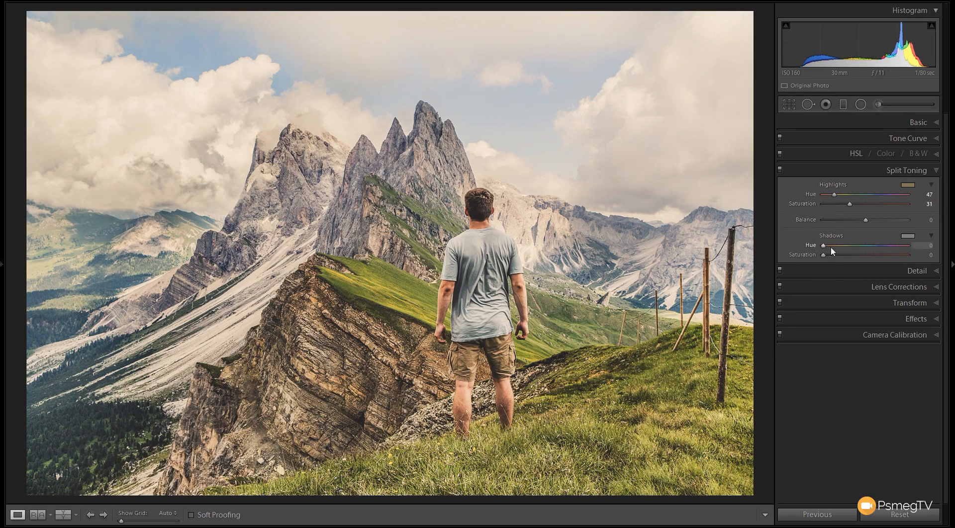
{"action": "mouse_move", "coordinate": [825, 252]}
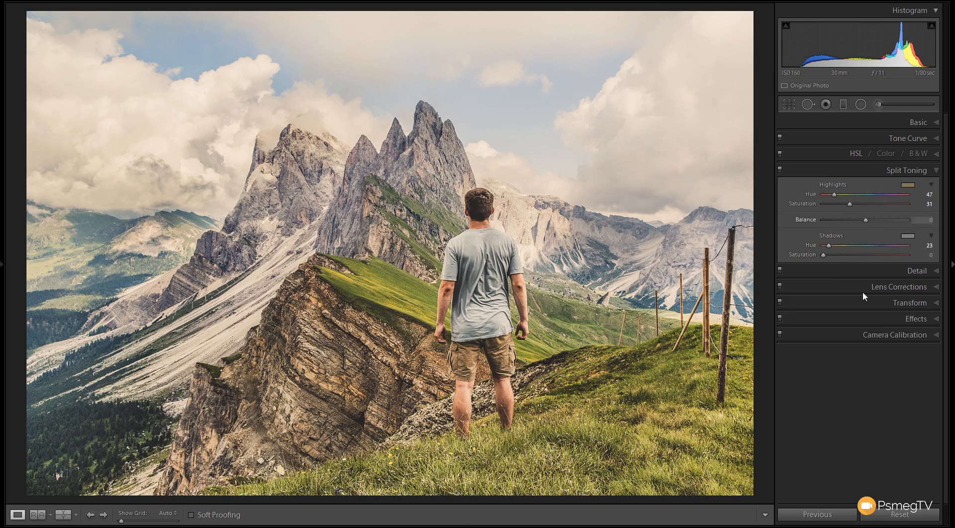
{"action": "mouse_move", "coordinate": [812, 276]}
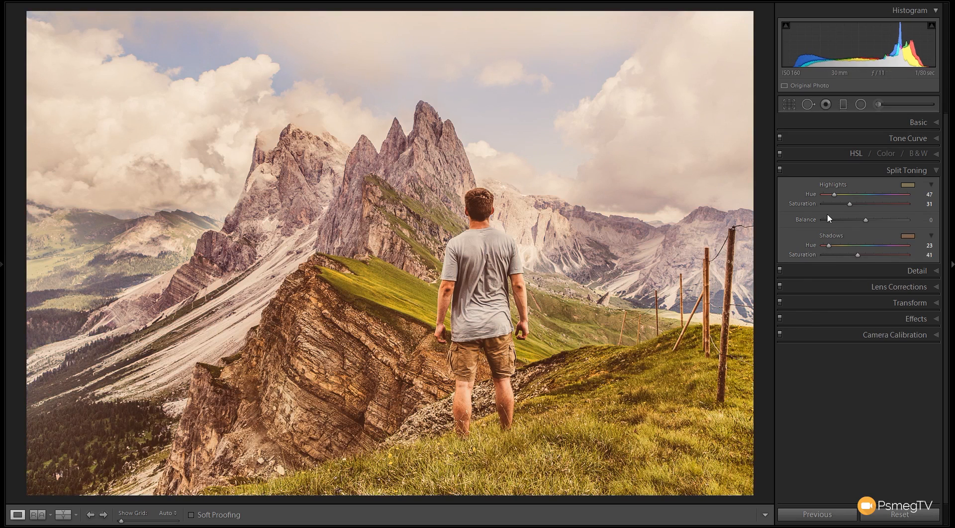
{"action": "mouse_move", "coordinate": [837, 210]}
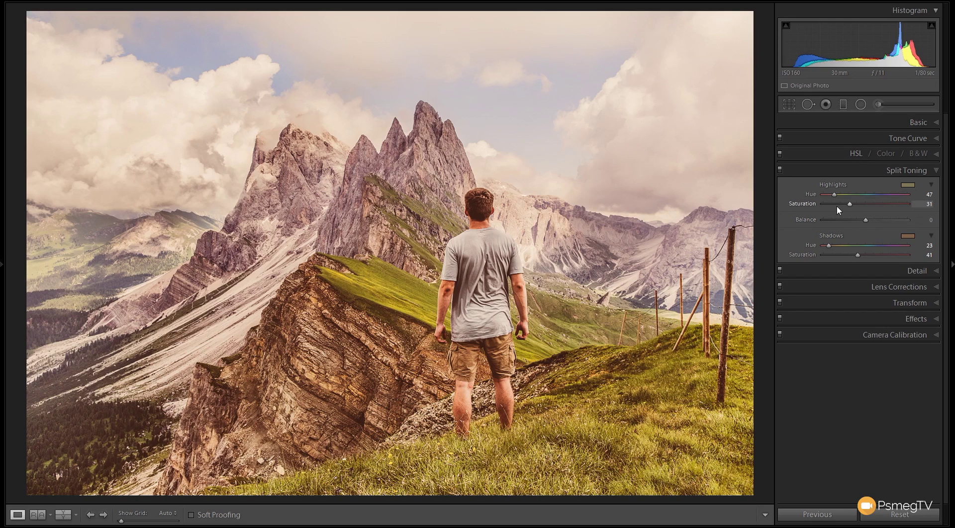
{"action": "mouse_move", "coordinate": [866, 228]}
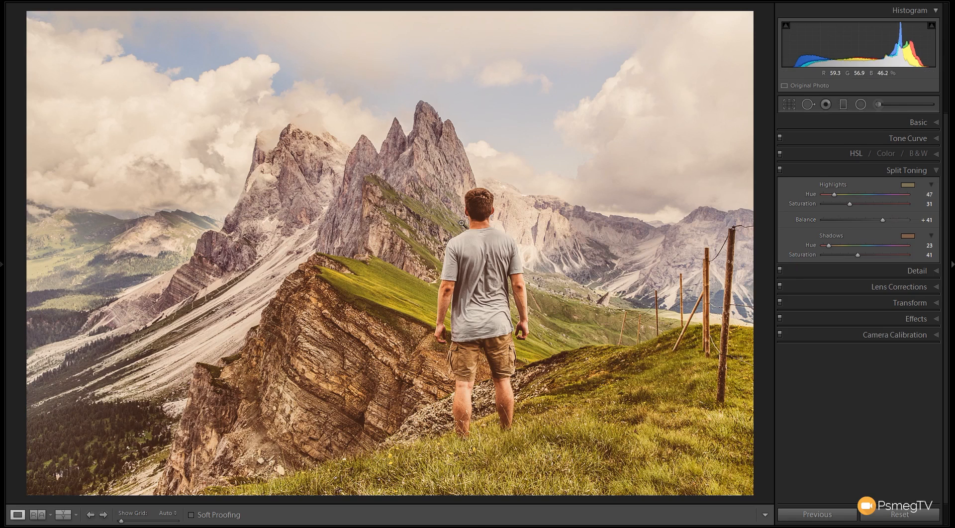
{"action": "mouse_move", "coordinate": [668, 298]}
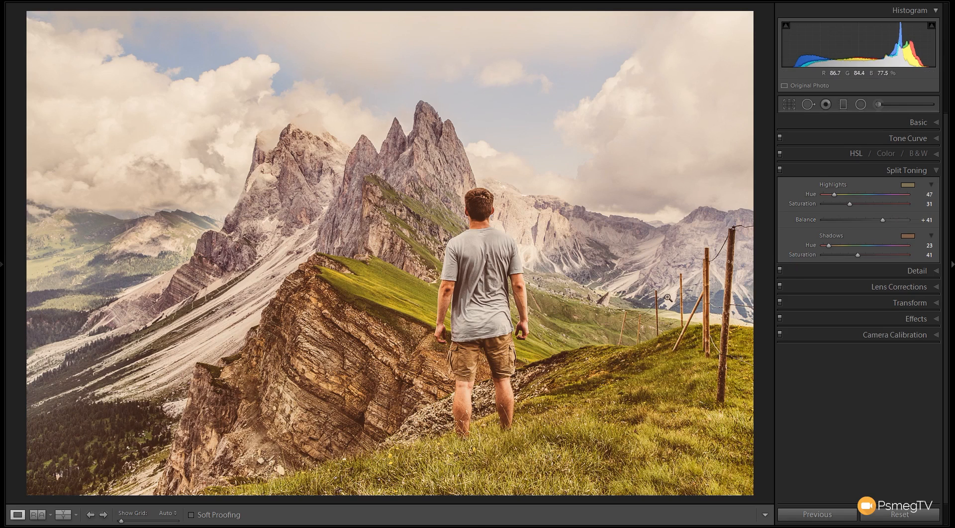
{"action": "mouse_move", "coordinate": [679, 270]}
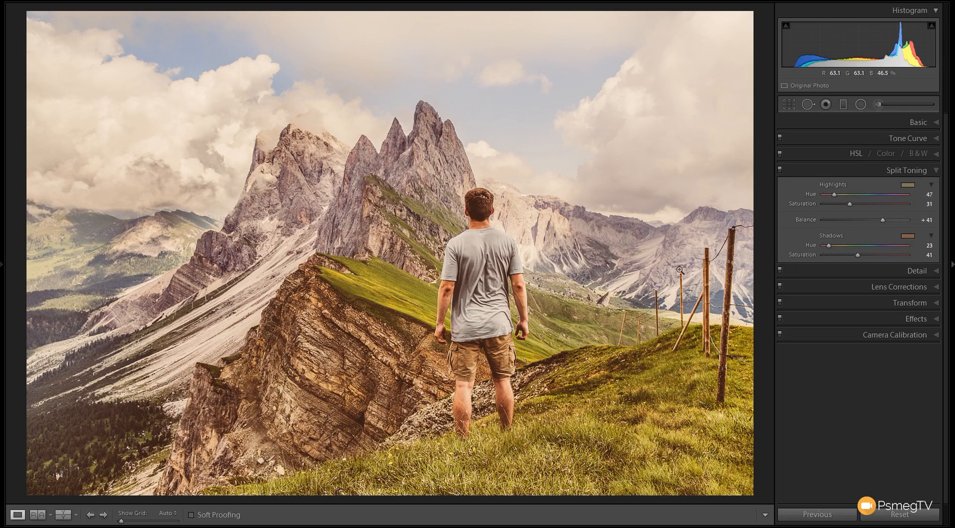
{"action": "left_click", "coordinate": [779, 170]}
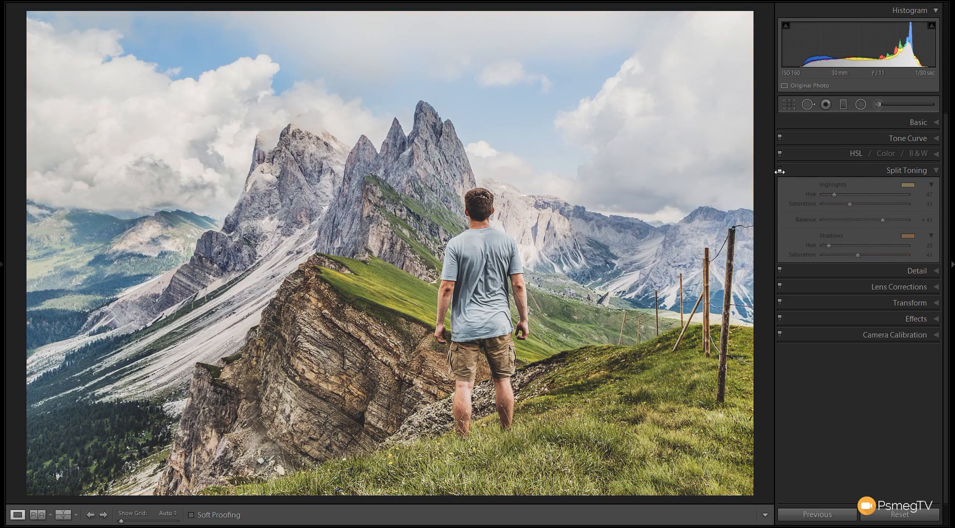
{"action": "mouse_move", "coordinate": [618, 252]}
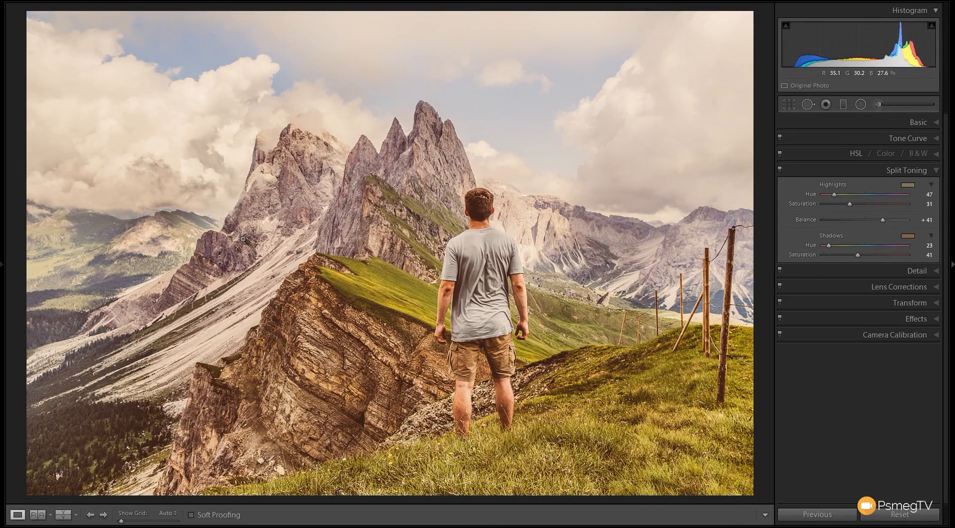
{"action": "mouse_move", "coordinate": [250, 150]}
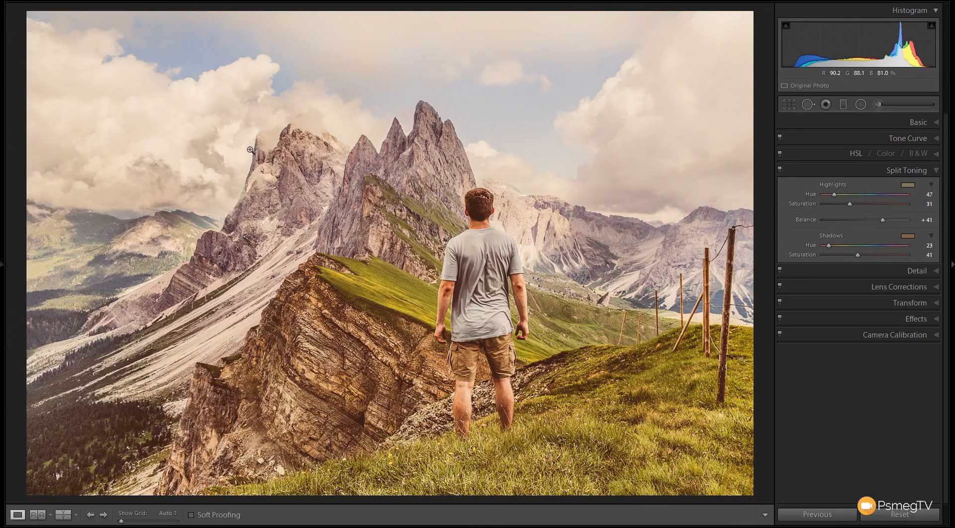
{"action": "mouse_move", "coordinate": [96, 119]}
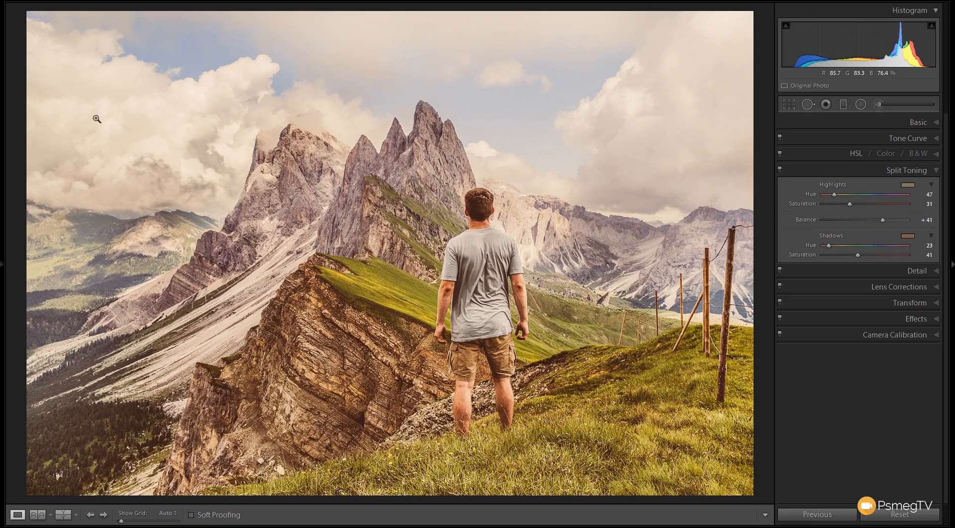
{"action": "mouse_move", "coordinate": [708, 173]}
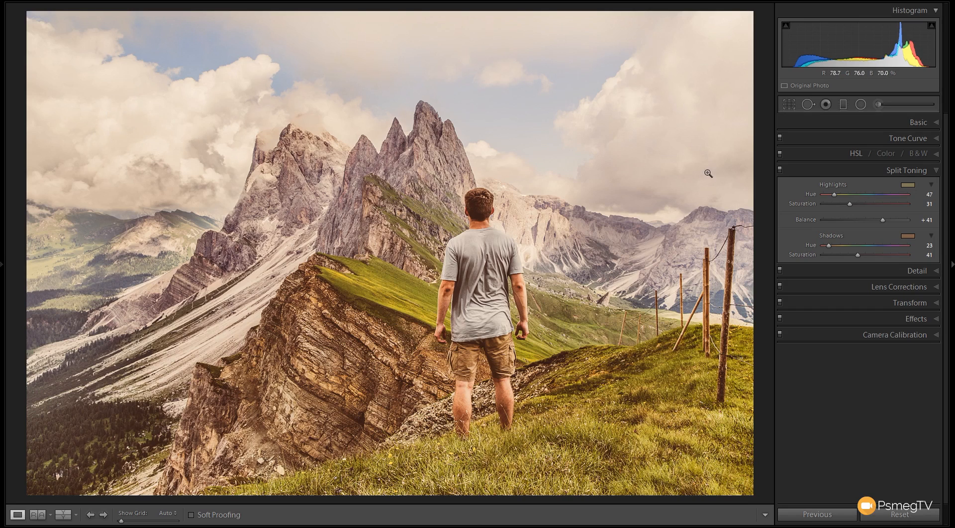
{"action": "mouse_move", "coordinate": [588, 377]}
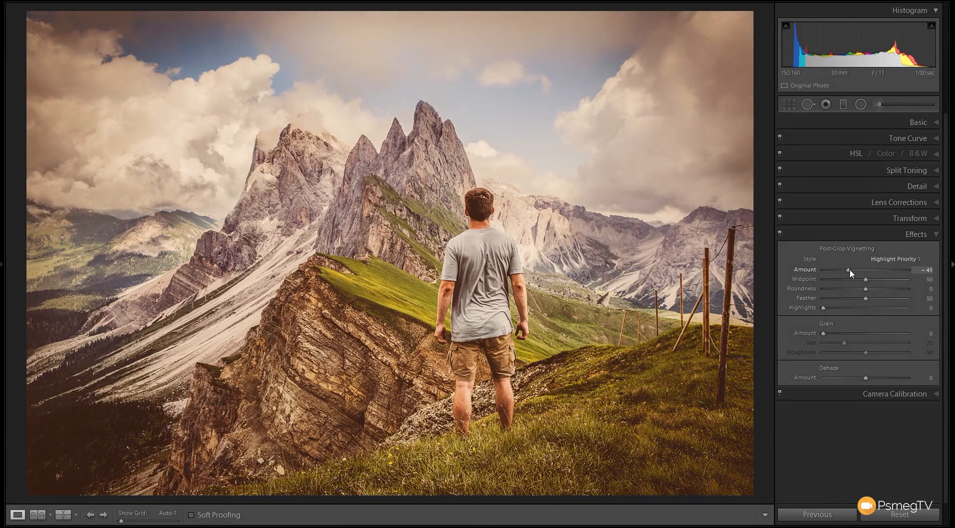
{"action": "mouse_move", "coordinate": [384, 288]}
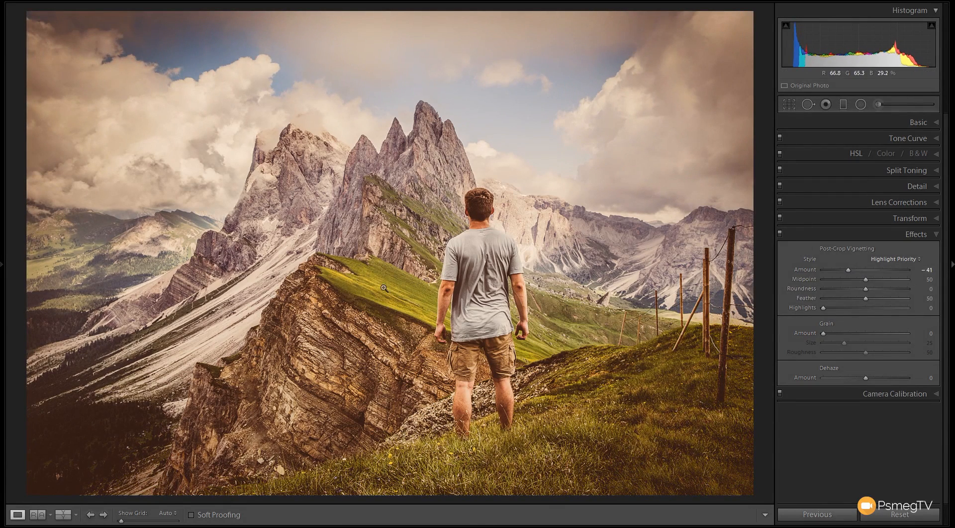
{"action": "mouse_move", "coordinate": [149, 102]}
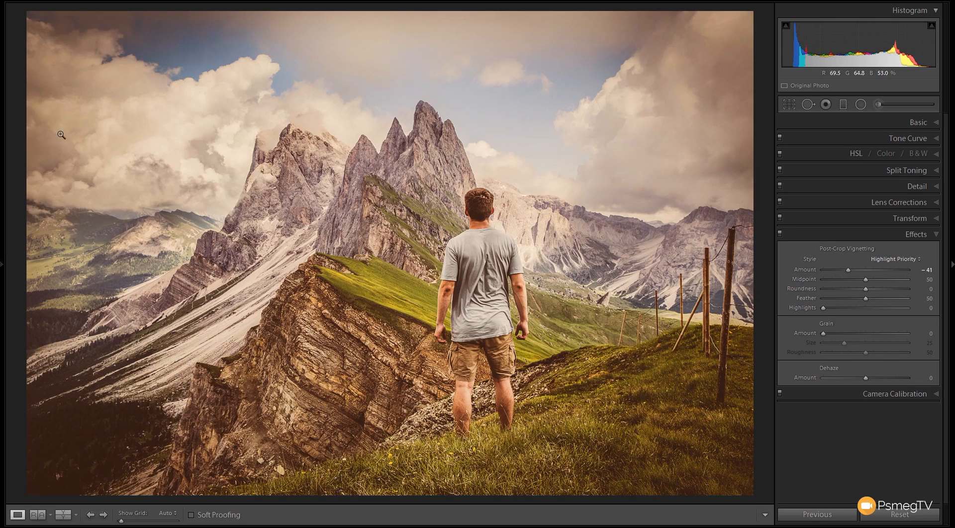
{"action": "mouse_move", "coordinate": [448, 297]}
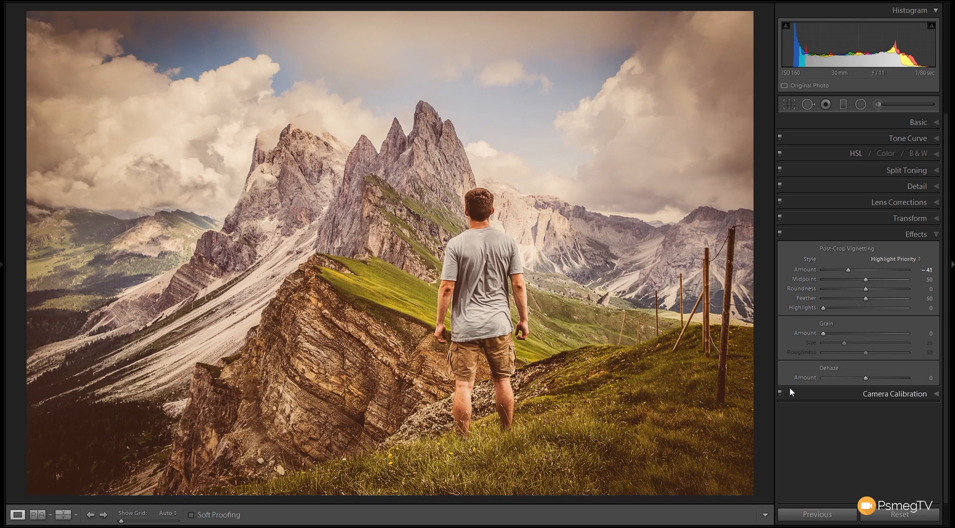
{"action": "mouse_move", "coordinate": [848, 274]}
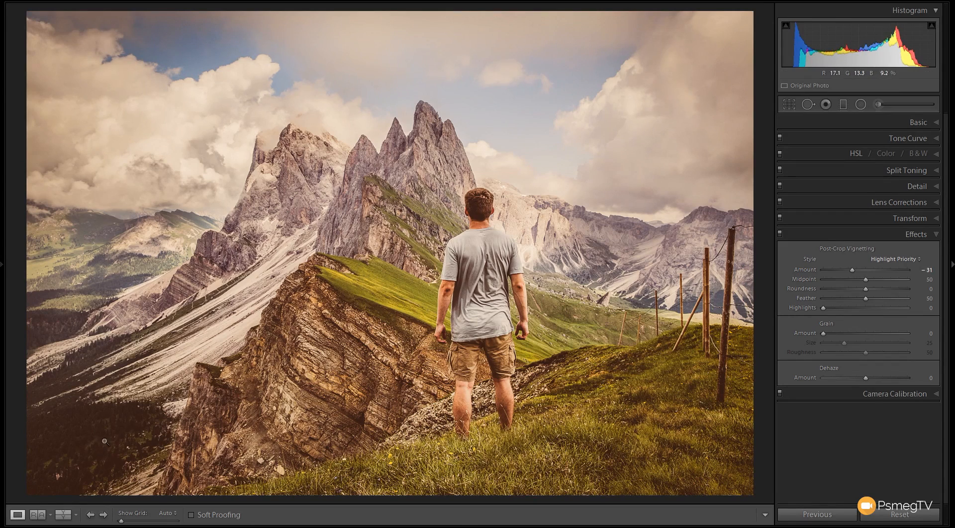
{"action": "mouse_move", "coordinate": [578, 292]}
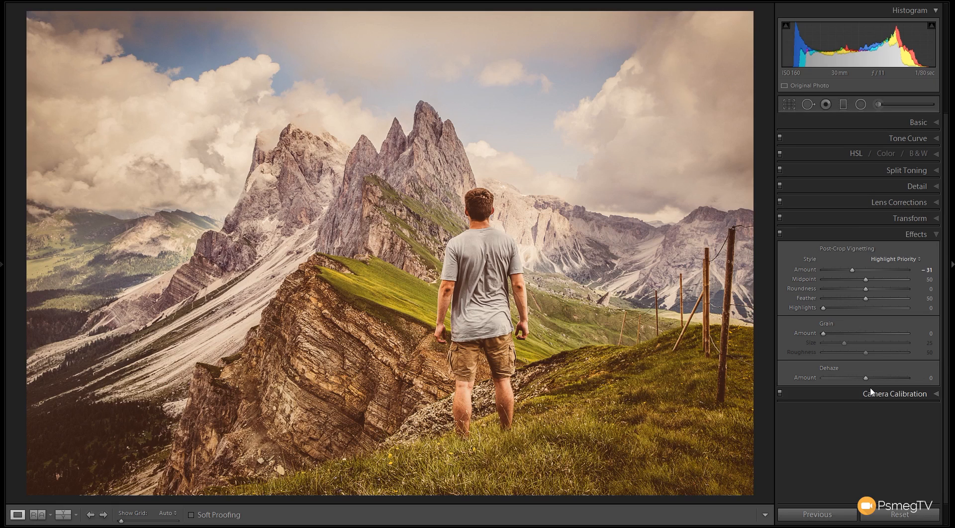
{"action": "mouse_move", "coordinate": [846, 401]}
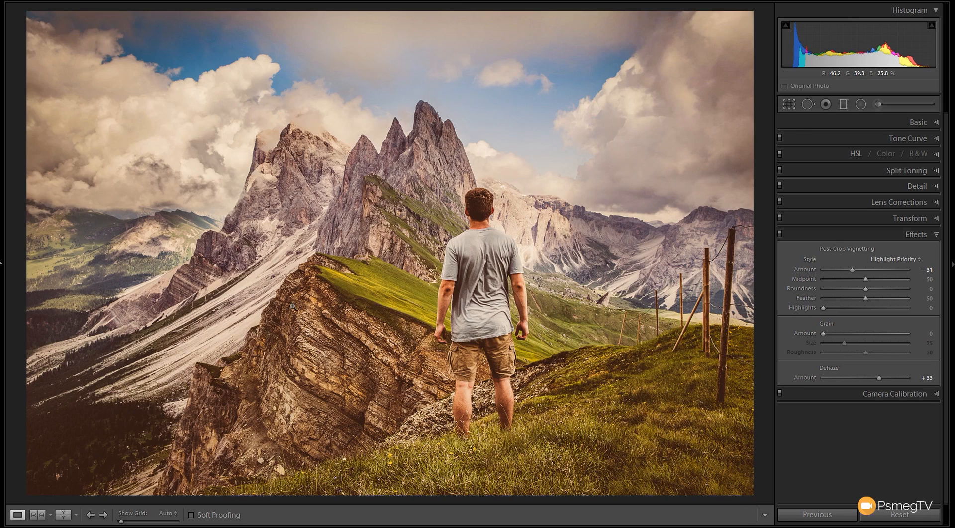
{"action": "mouse_move", "coordinate": [371, 376]}
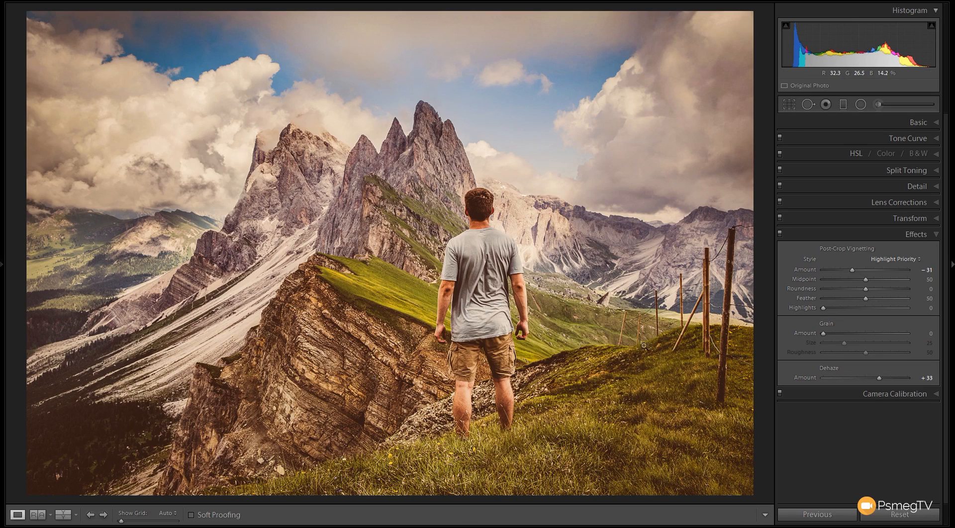
- Constrain the crop to a 16 x 9 aspect ratio, trimming the top and bottom
{"action": "left_click", "coordinate": [787, 103]}
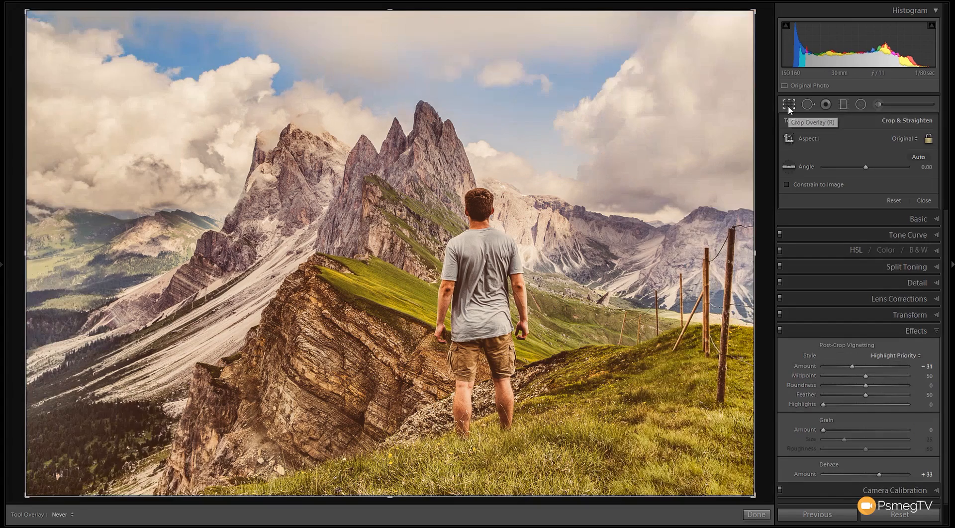
{"action": "mouse_move", "coordinate": [900, 133]}
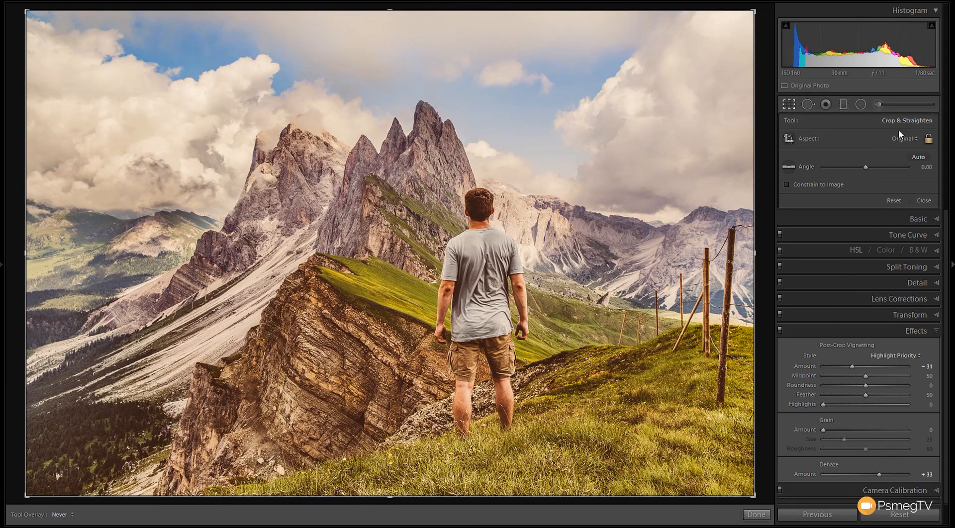
{"action": "mouse_move", "coordinate": [817, 150]}
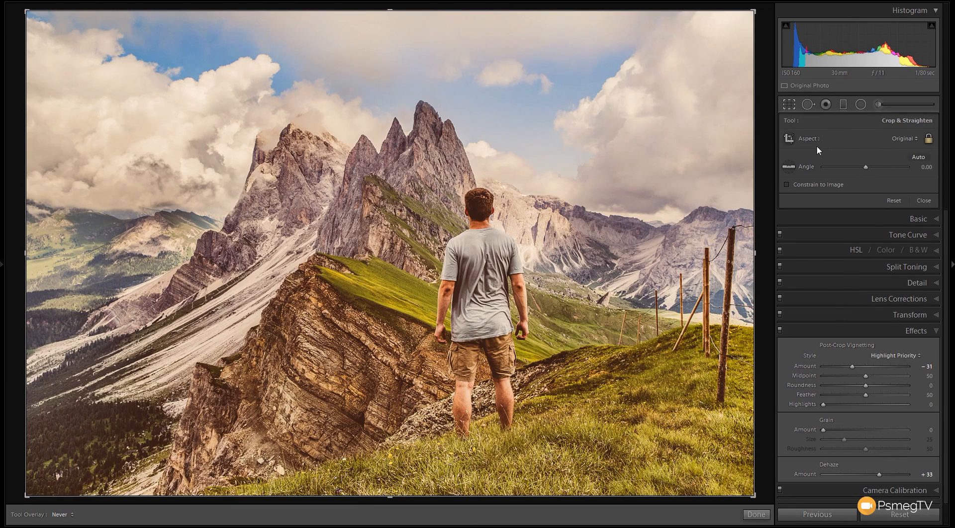
{"action": "left_click", "coordinate": [904, 139]}
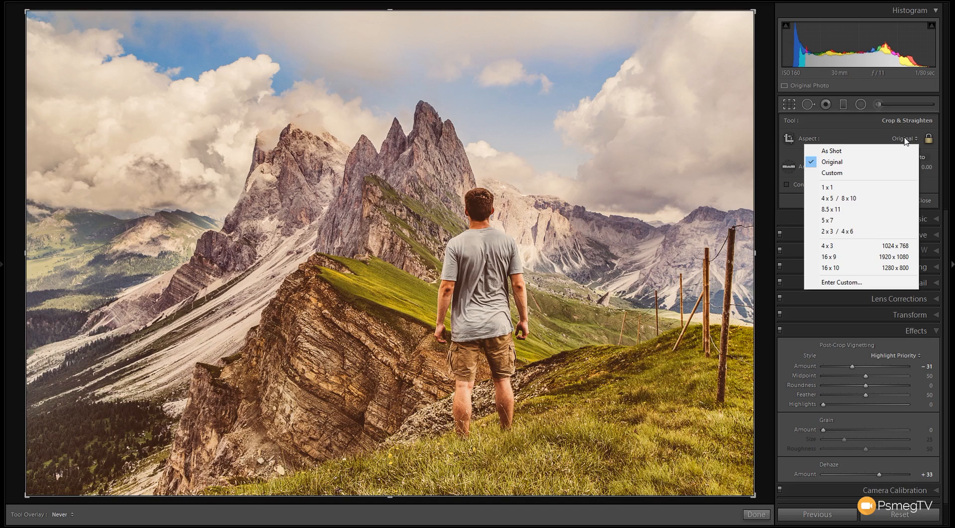
{"action": "mouse_move", "coordinate": [854, 257]}
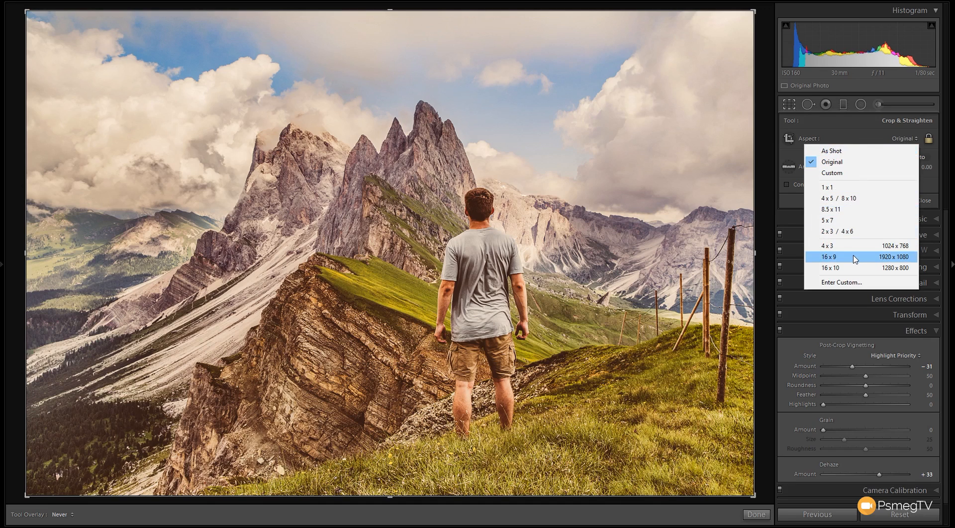
{"action": "left_click", "coordinate": [828, 257]}
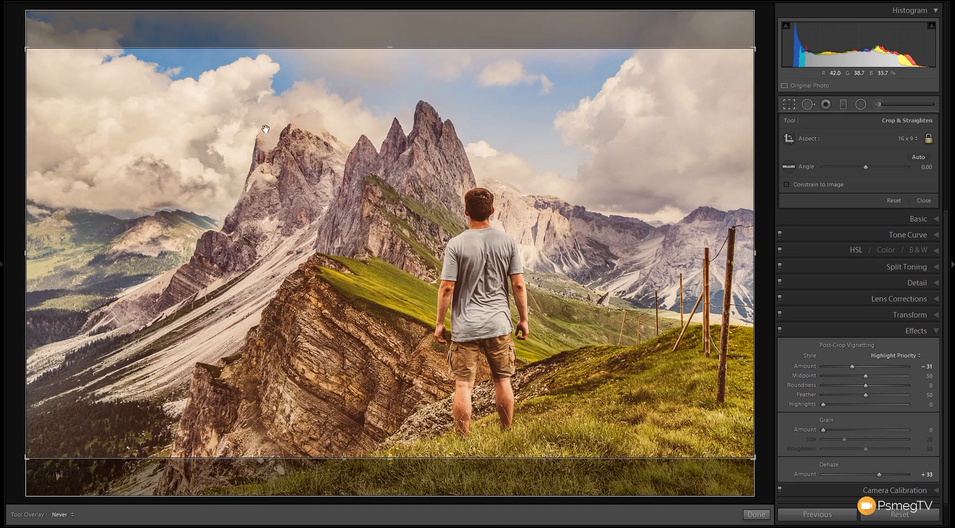
{"action": "mouse_move", "coordinate": [269, 207]}
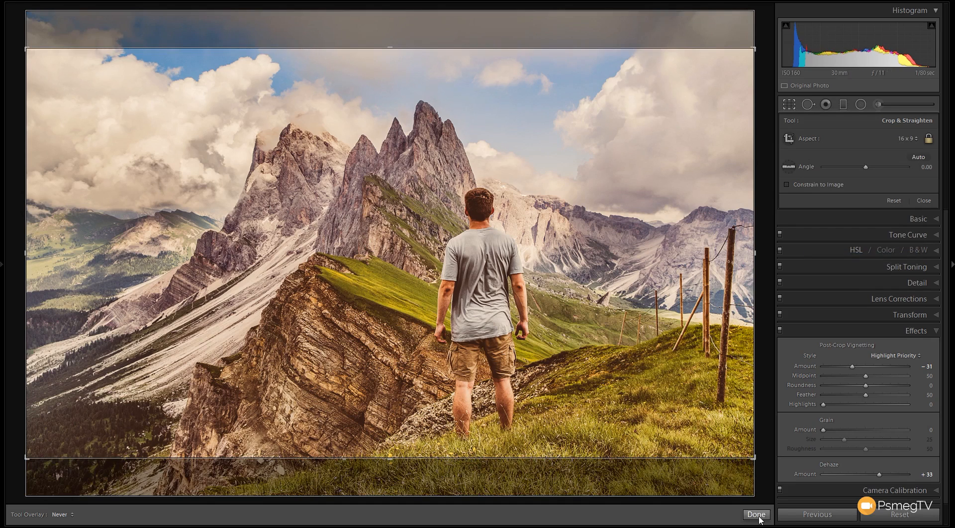
- Commit the 16:9 crop so the photo shows its final widescreen framing
{"action": "left_click", "coordinate": [756, 515]}
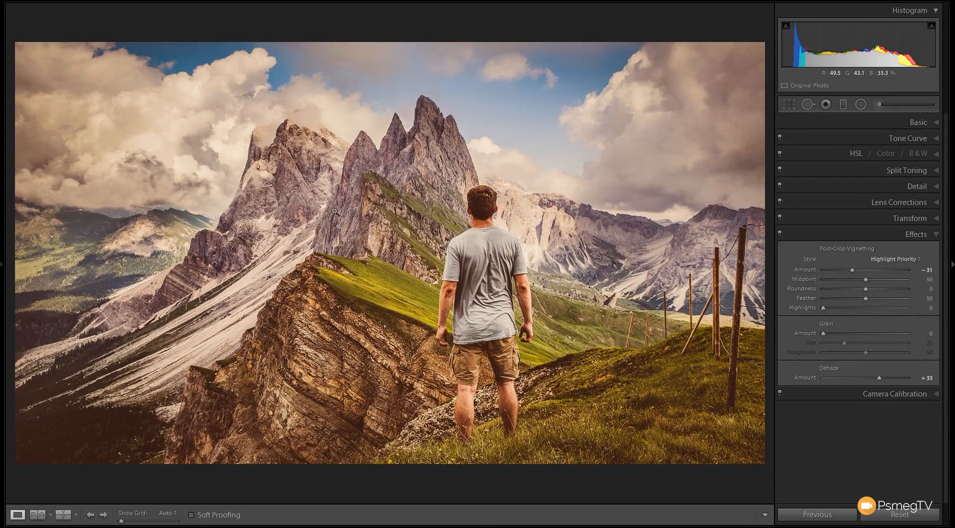
{"action": "mouse_move", "coordinate": [260, 330]}
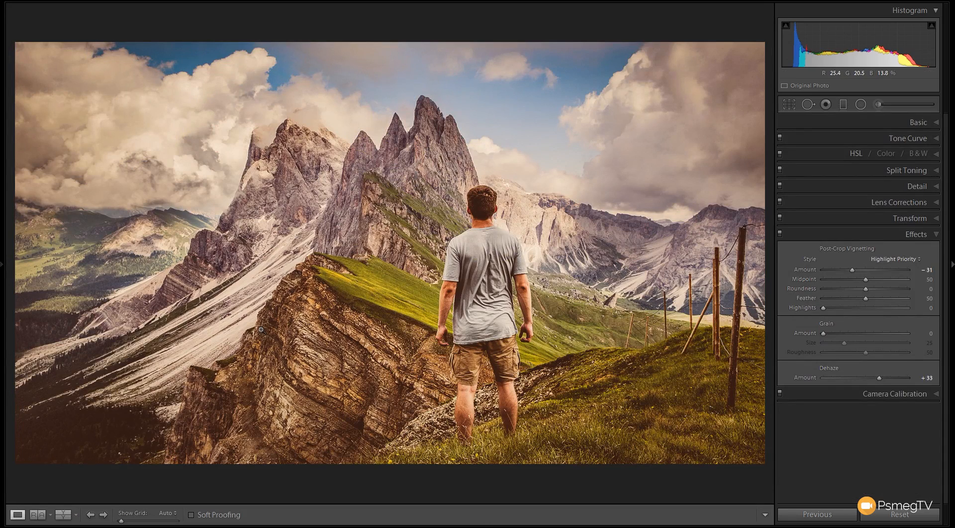
{"action": "mouse_move", "coordinate": [351, 369]}
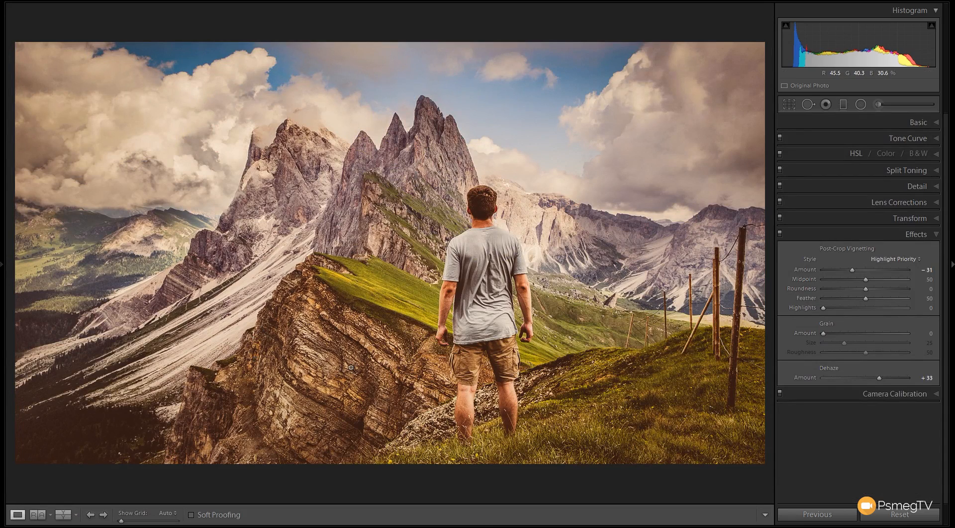